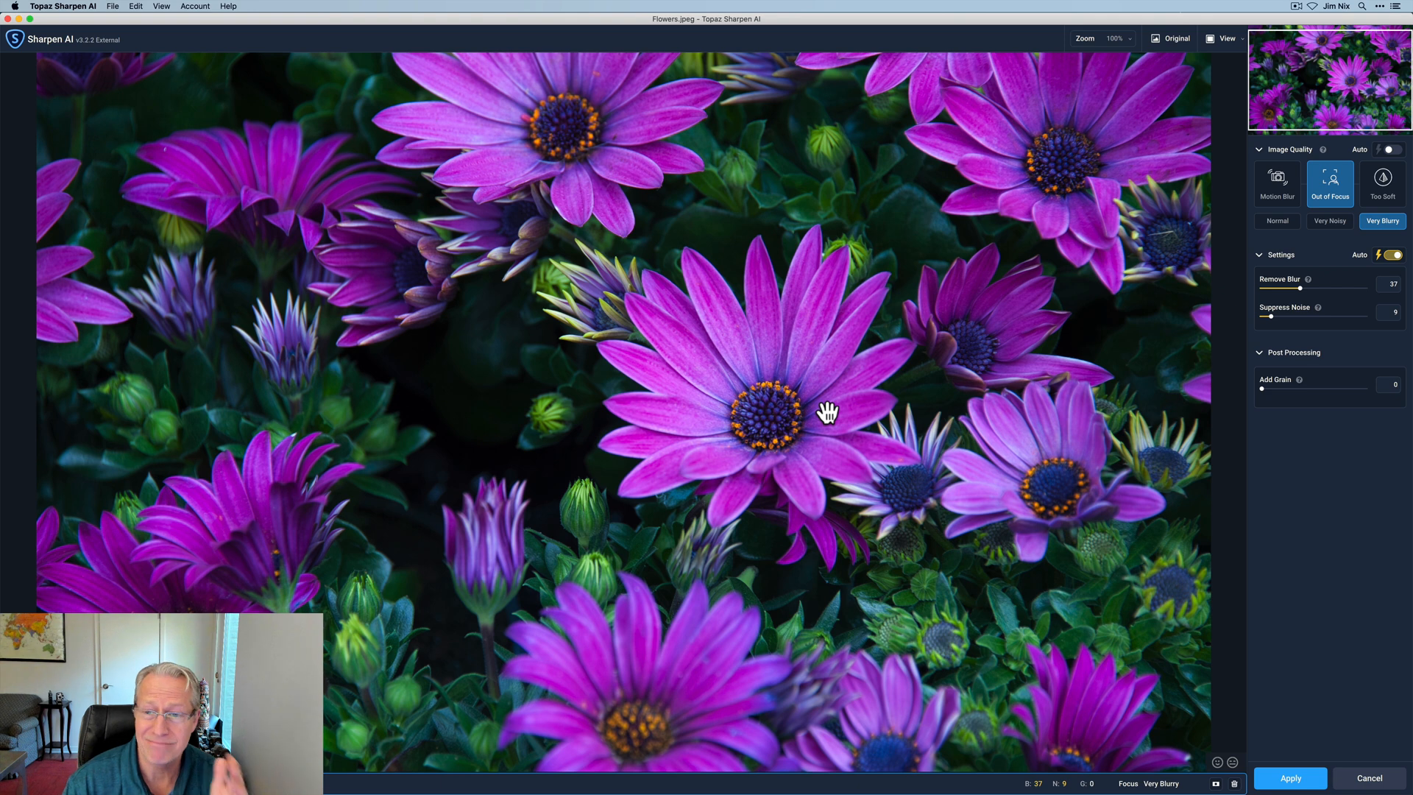
{"action": "mouse_move", "coordinate": [796, 375]}
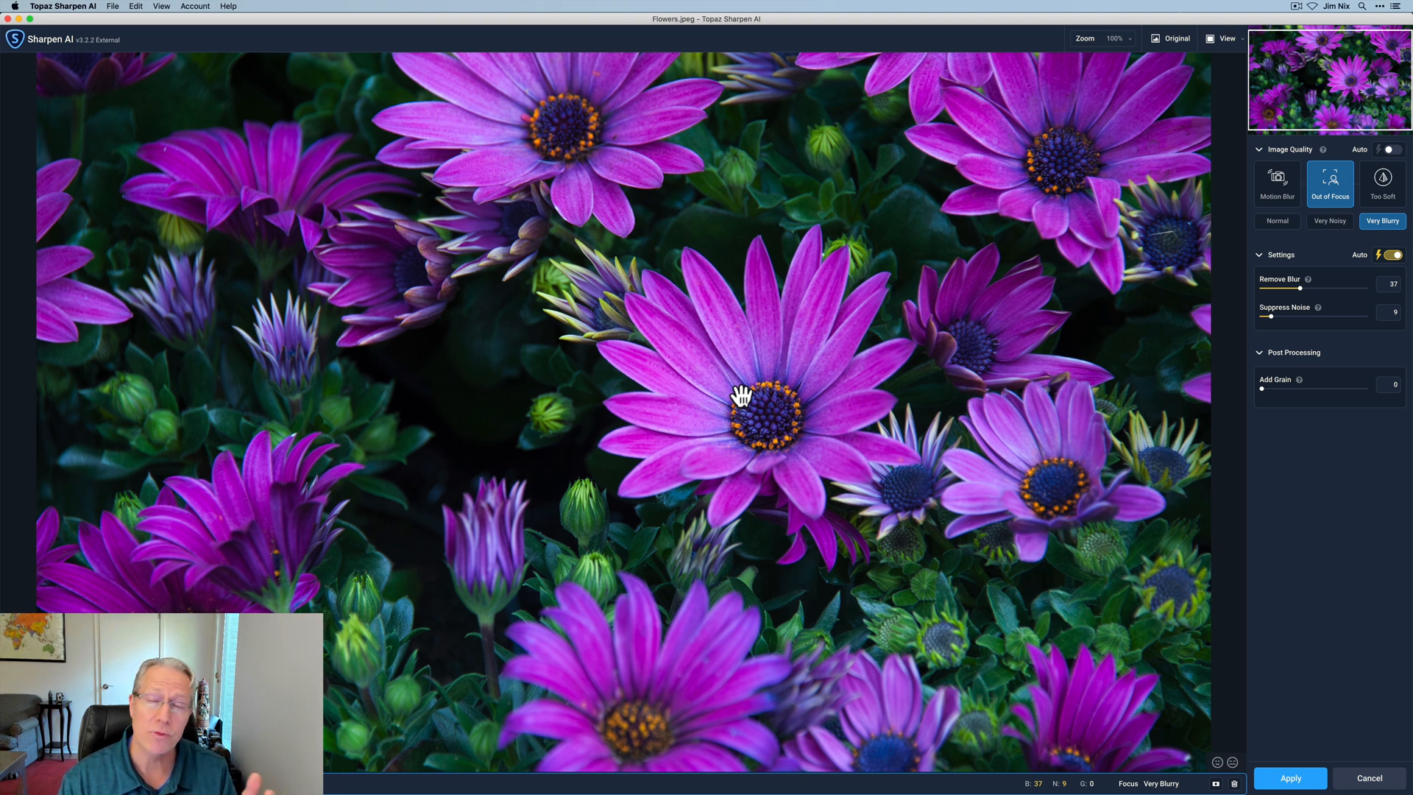
{"action": "mouse_move", "coordinate": [969, 292]}
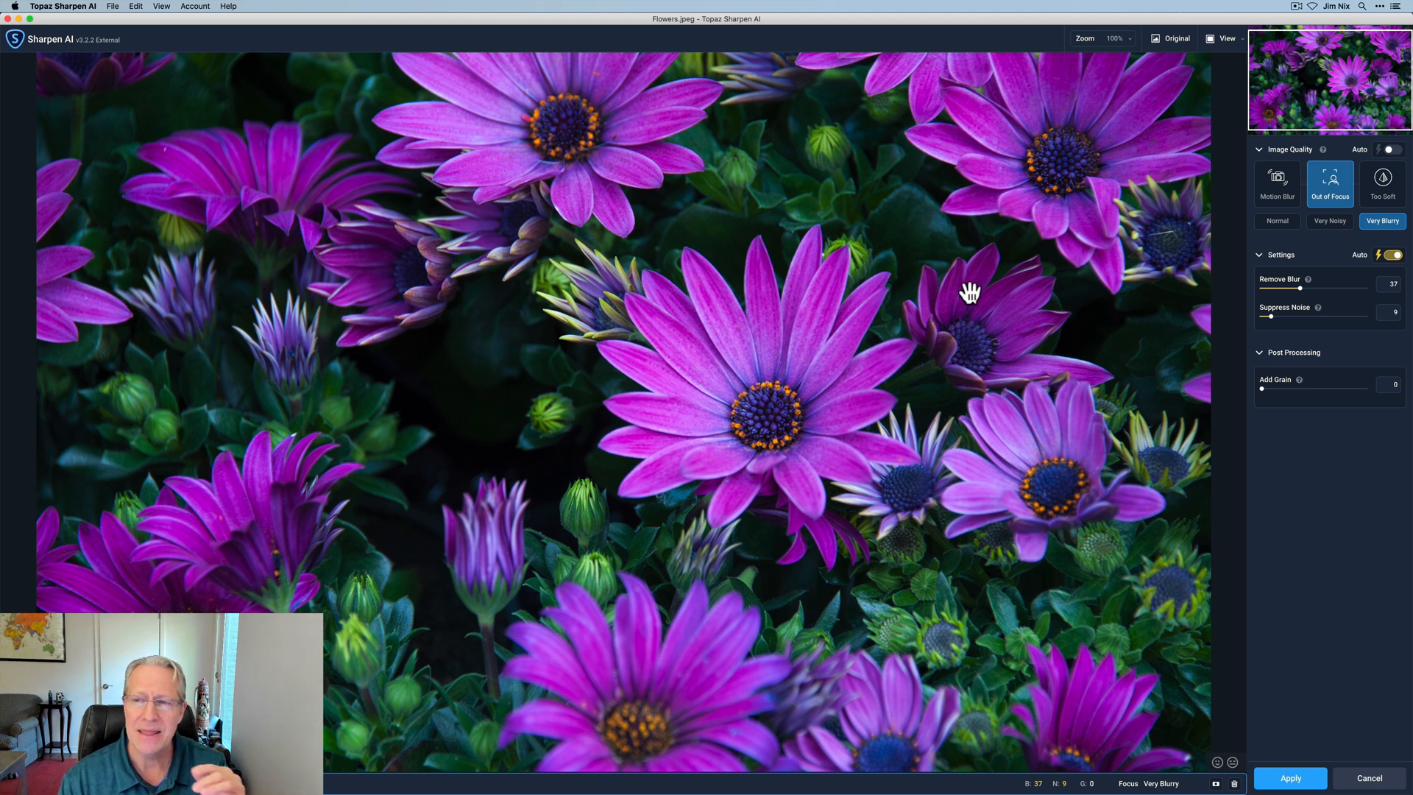
{"action": "mouse_move", "coordinate": [1030, 278]}
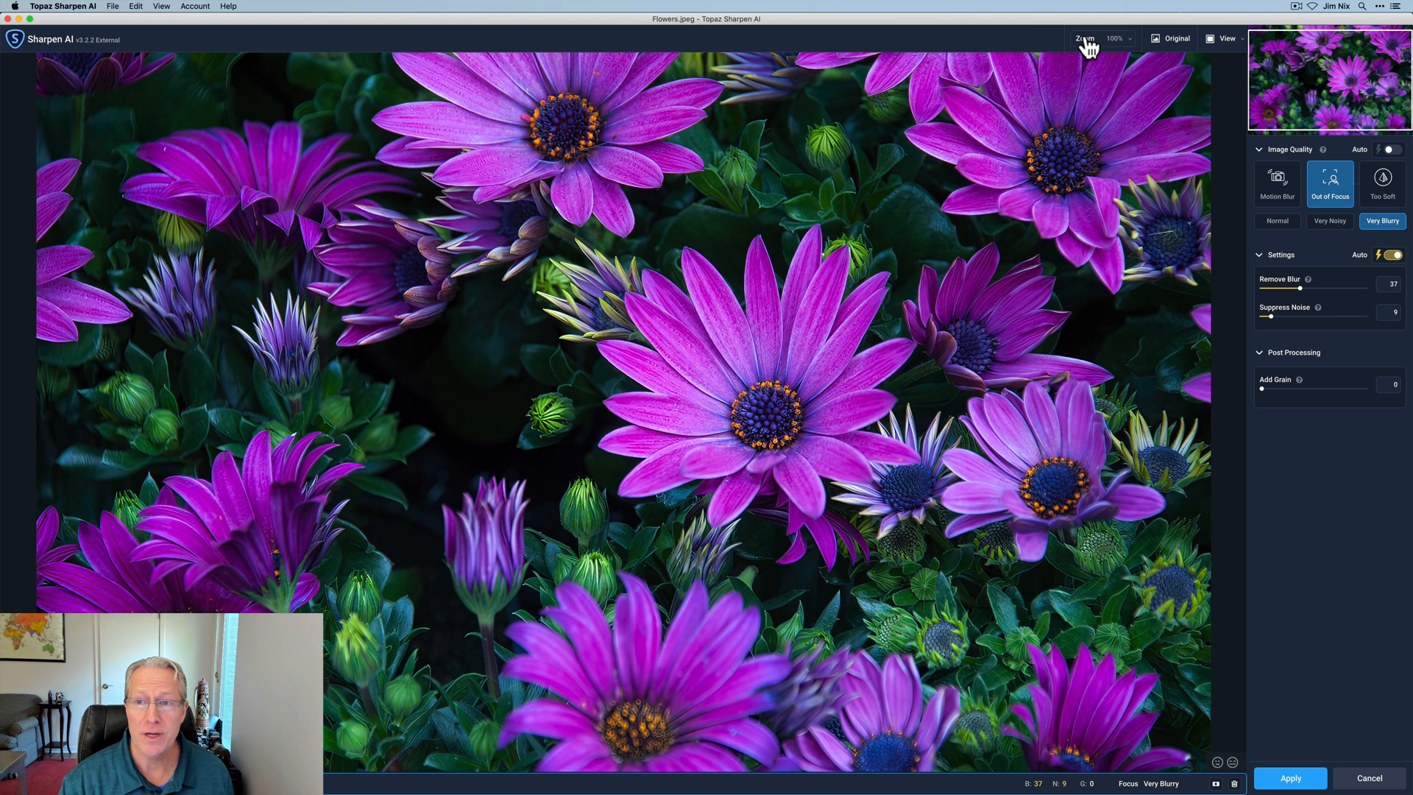
{"action": "mouse_move", "coordinate": [721, 378]}
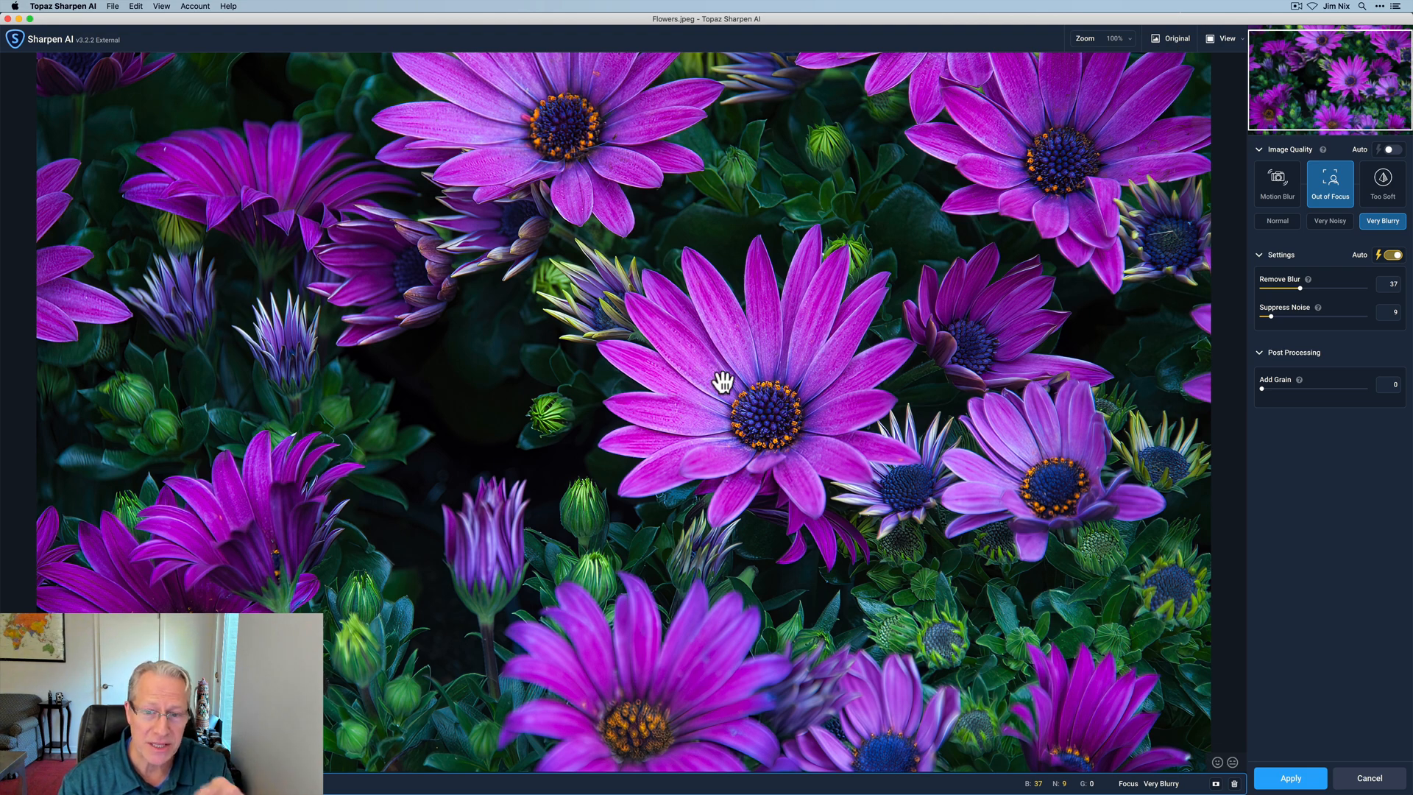
Toggle Original on the p3.jpg portrait to compare before and after sharpening.
{"action": "left_click", "coordinate": [1174, 38]}
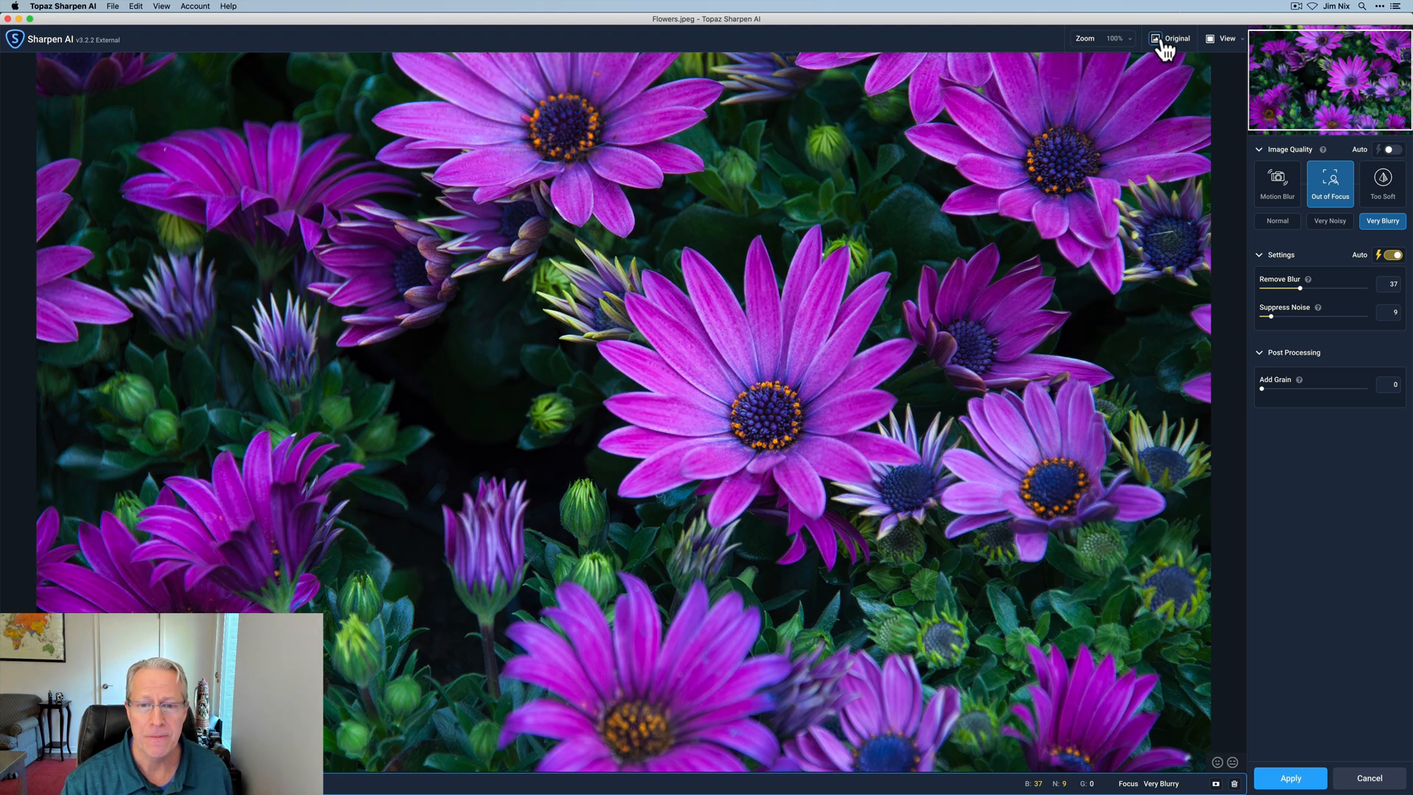
{"action": "mouse_move", "coordinate": [1173, 45]}
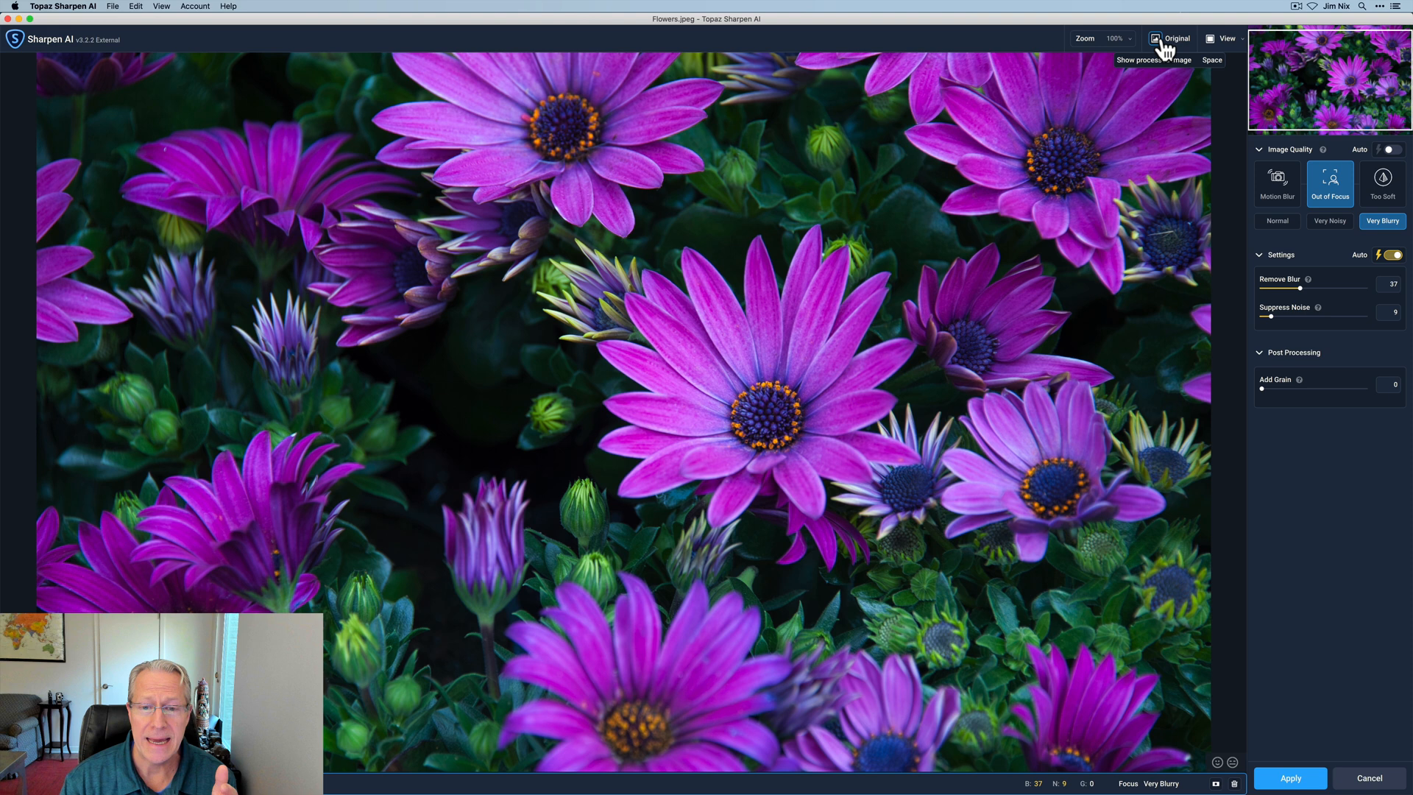
{"action": "left_click", "coordinate": [1176, 38]}
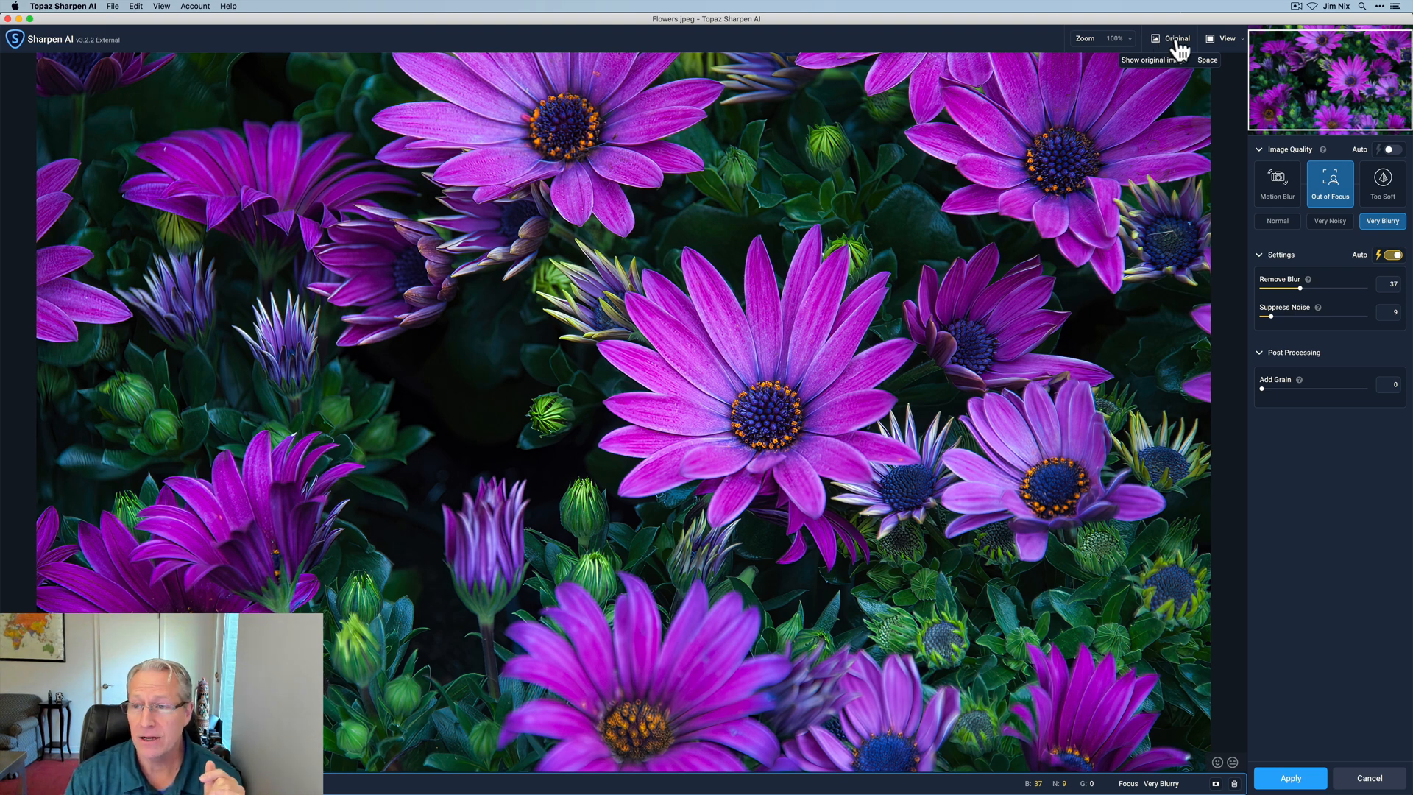
{"action": "mouse_move", "coordinate": [1303, 262]}
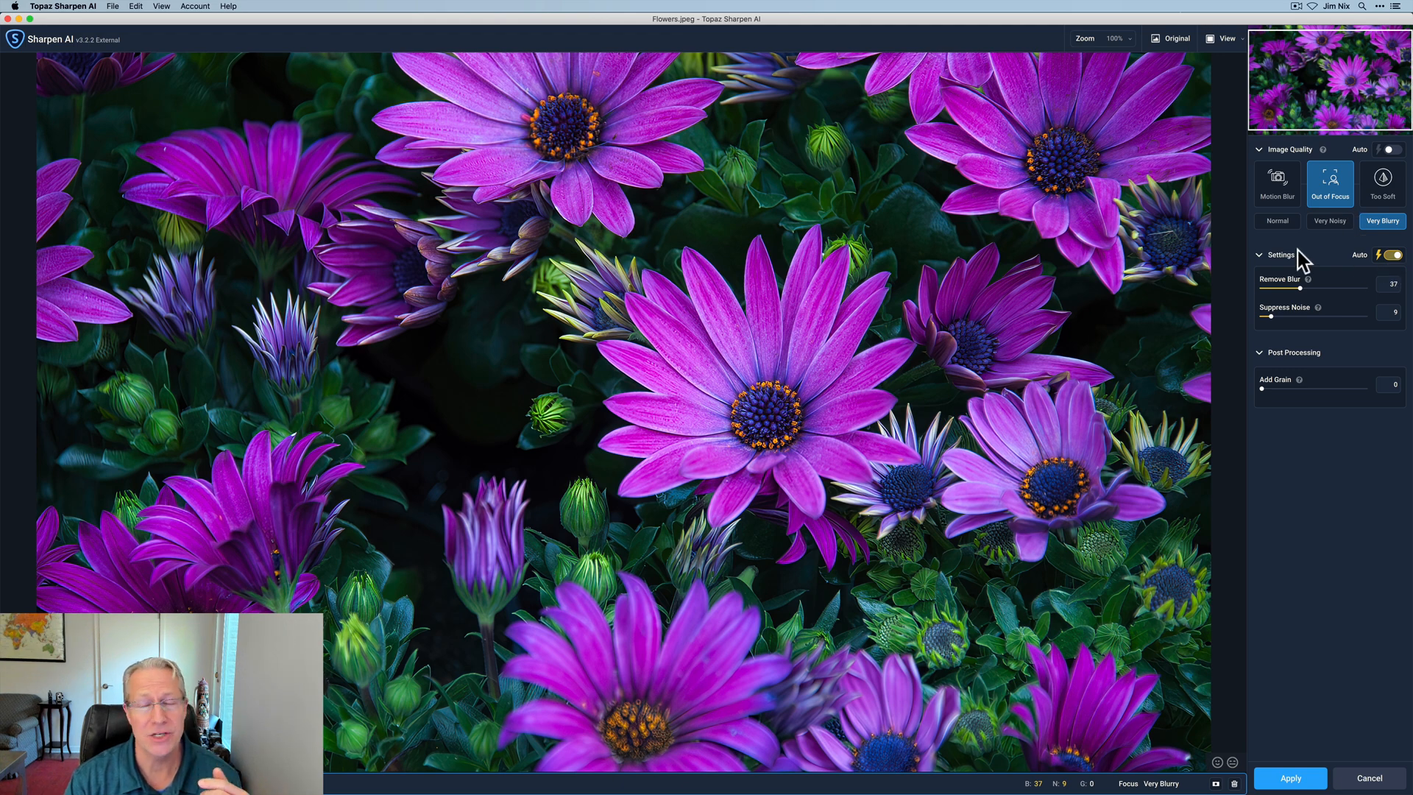
{"action": "mouse_move", "coordinate": [1308, 171]}
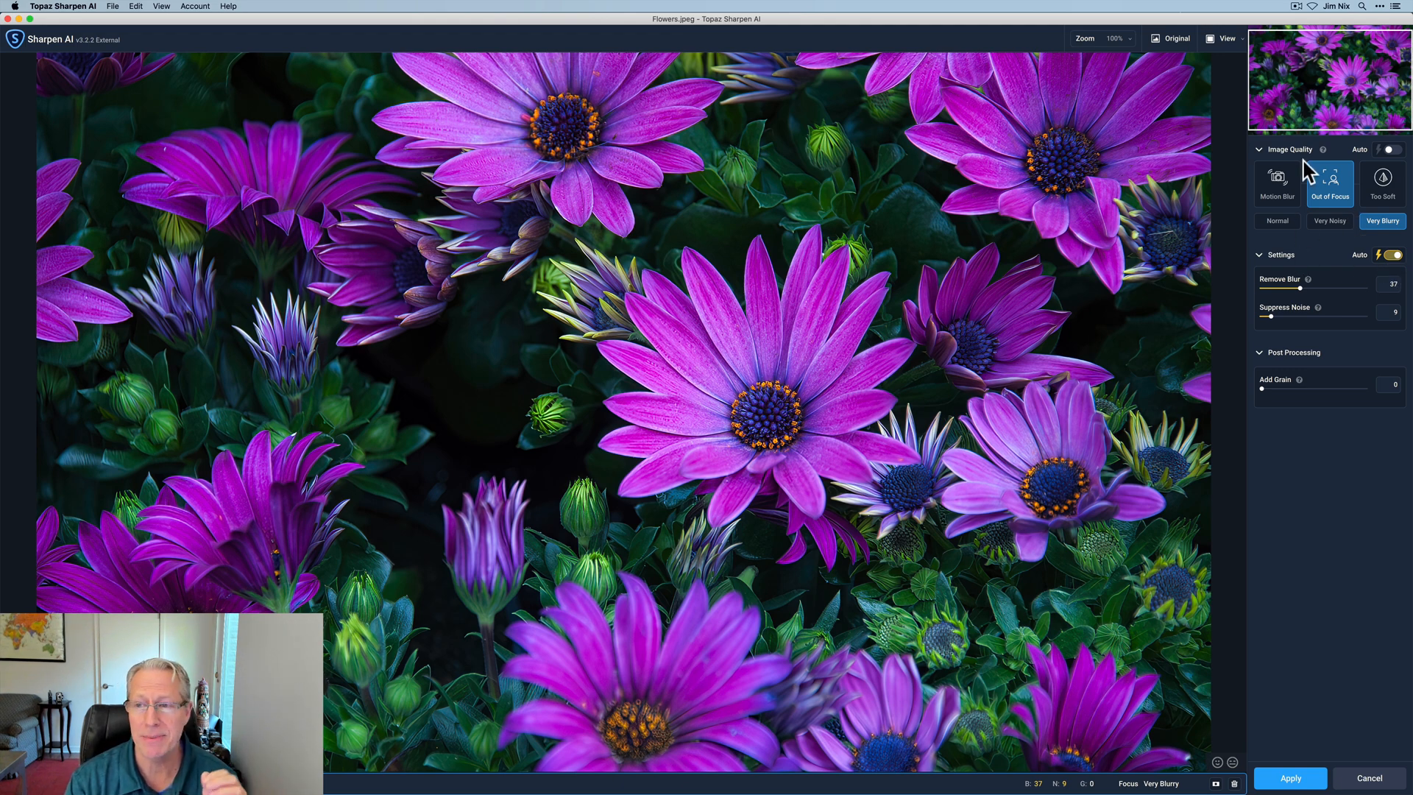
{"action": "mouse_move", "coordinate": [1388, 190]}
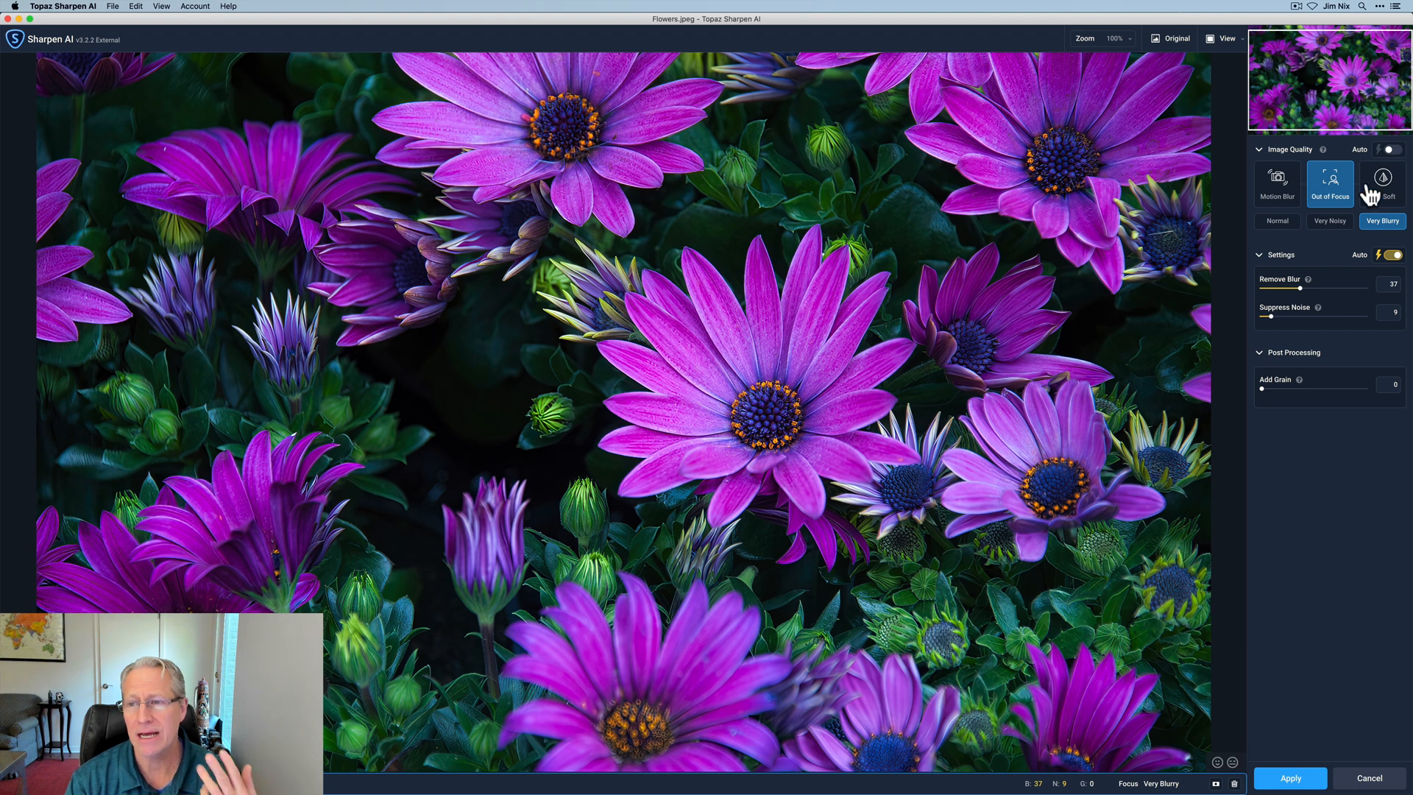
{"action": "mouse_move", "coordinate": [1312, 308]}
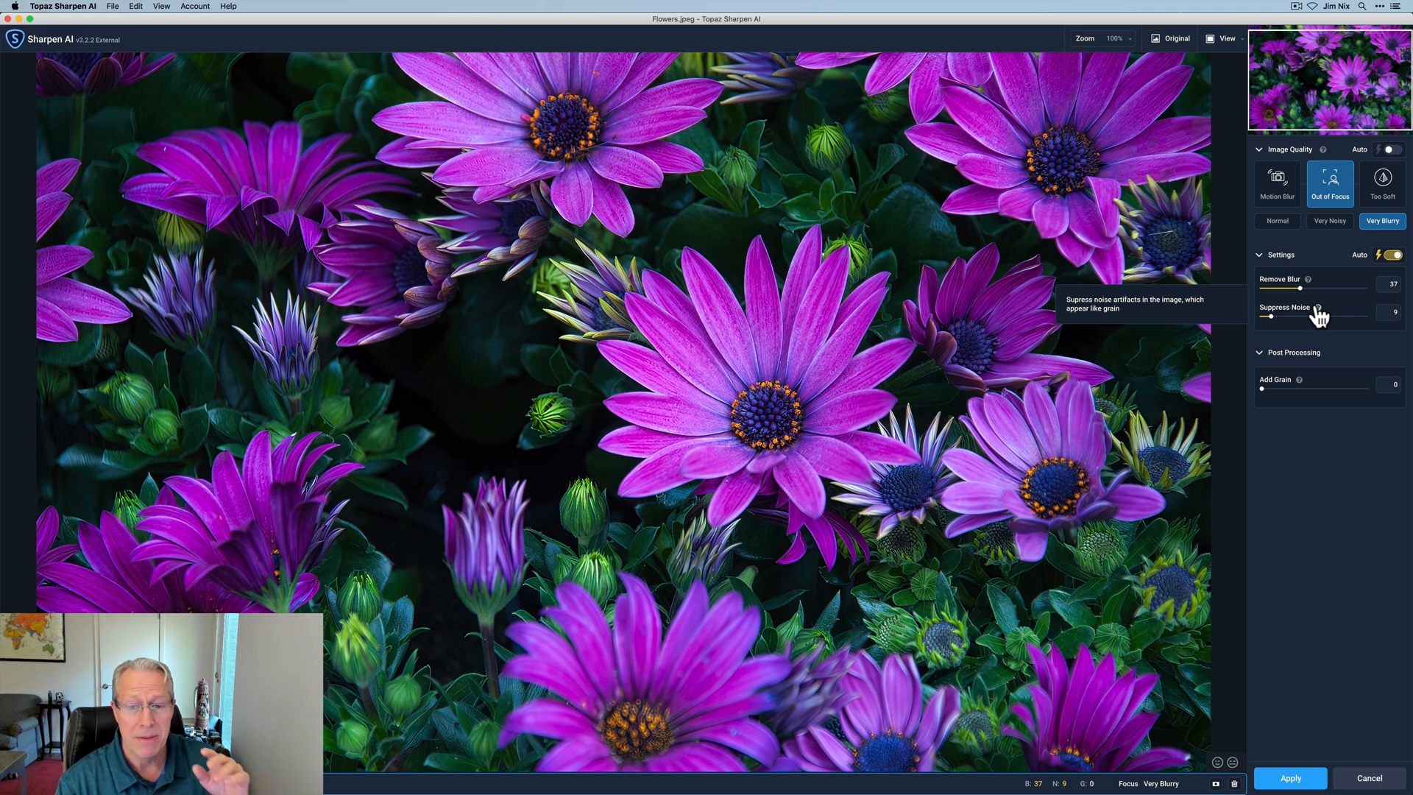
{"action": "mouse_move", "coordinate": [1396, 376]}
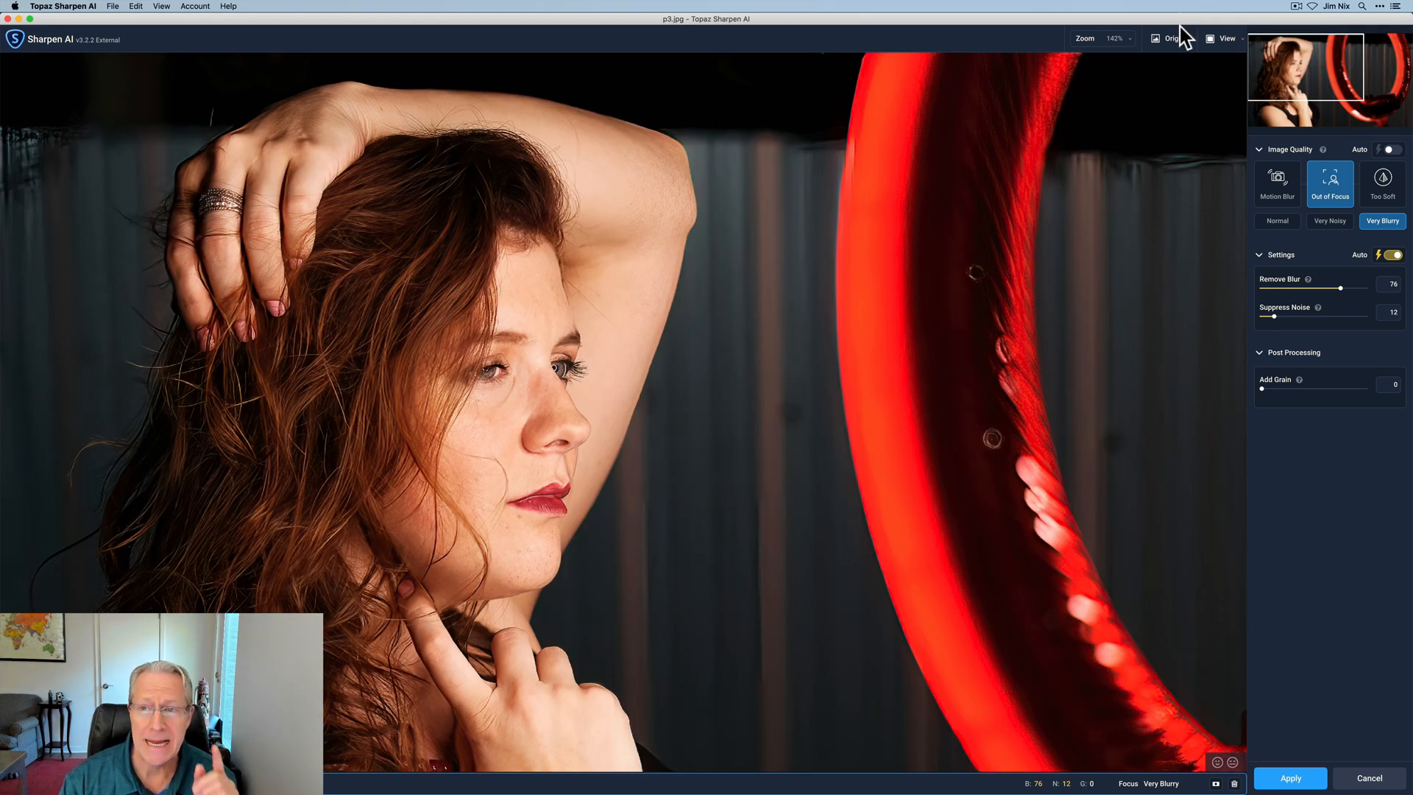
{"action": "mouse_move", "coordinate": [1043, 215]}
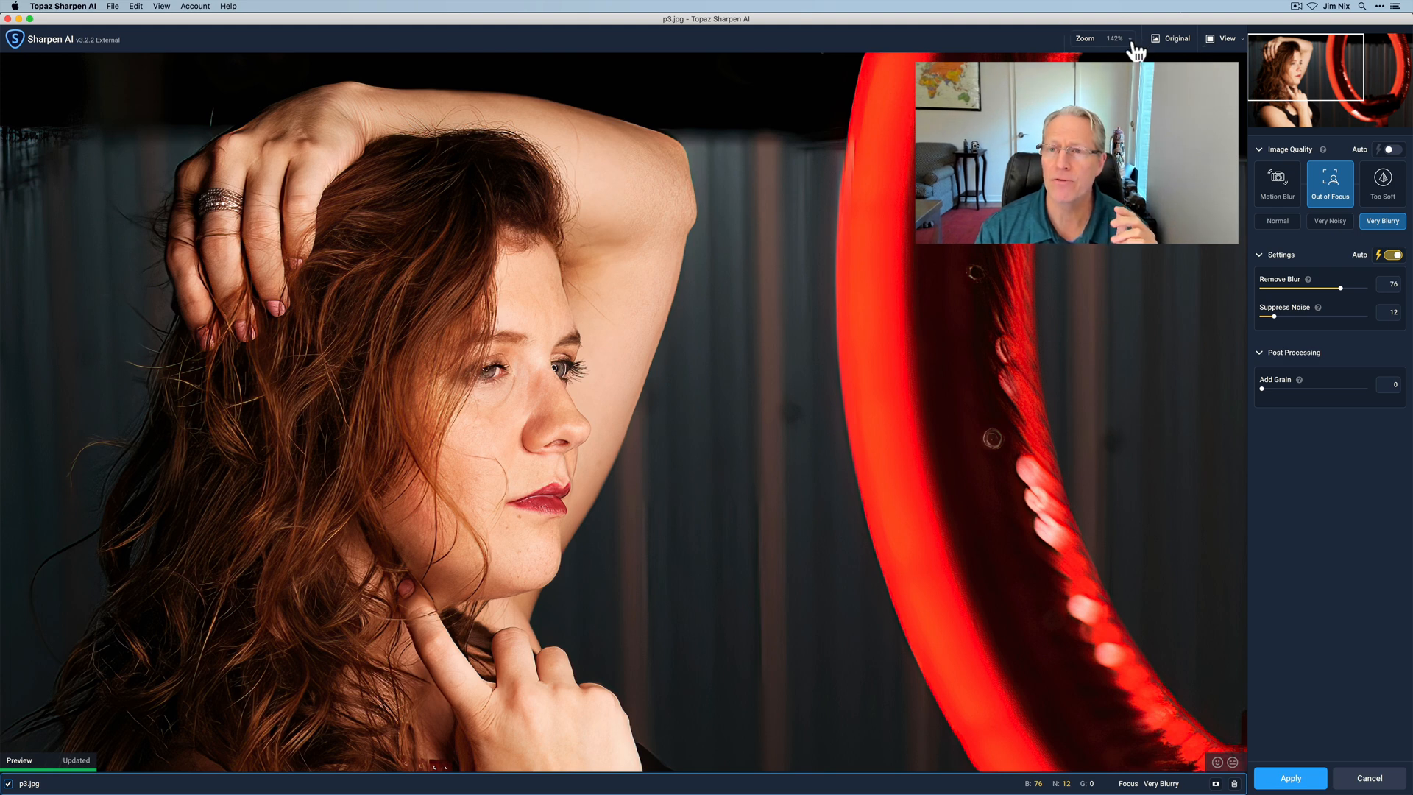
{"action": "mouse_move", "coordinate": [1042, 47]}
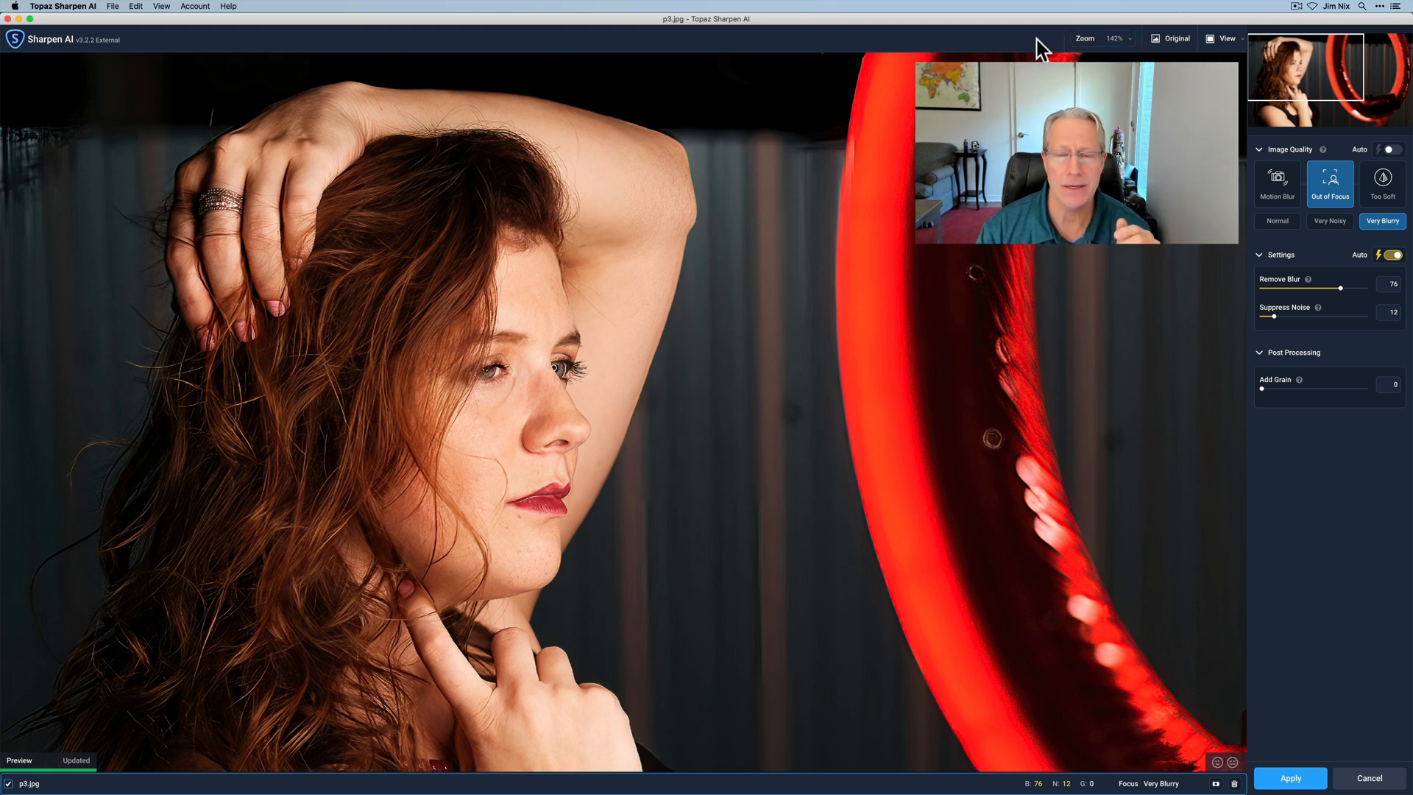
{"action": "left_click", "coordinate": [1178, 38]}
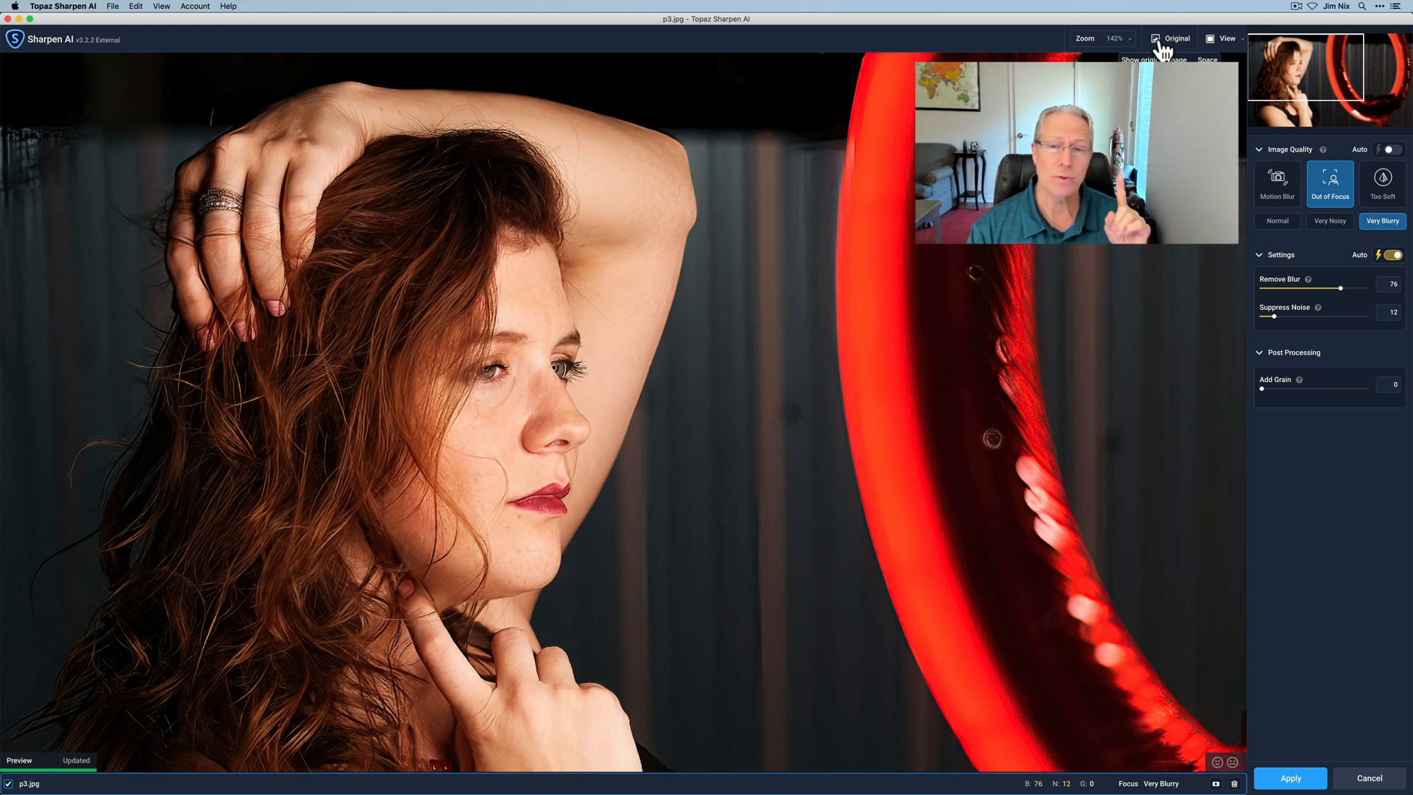
{"action": "mouse_move", "coordinate": [814, 314]}
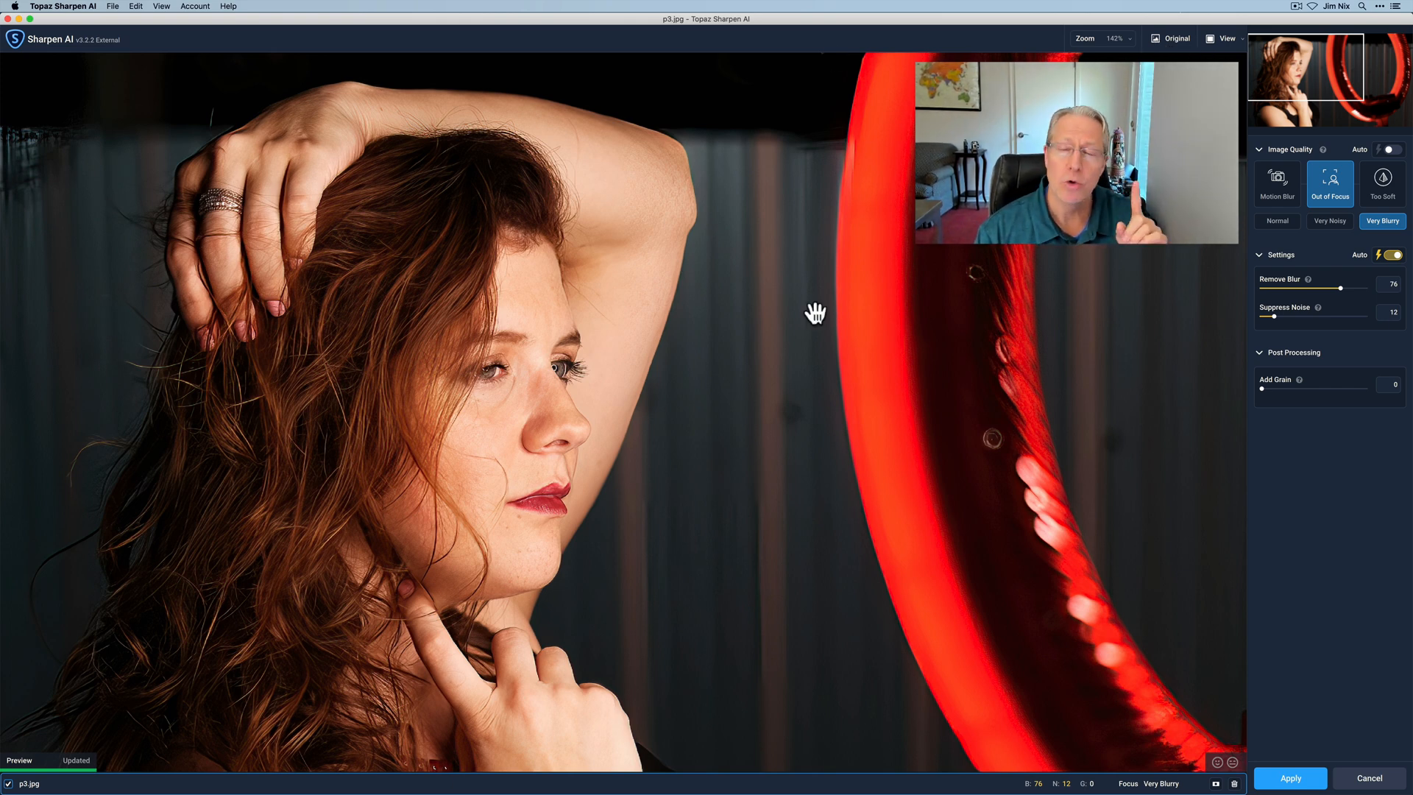
{"action": "mouse_move", "coordinate": [522, 392]}
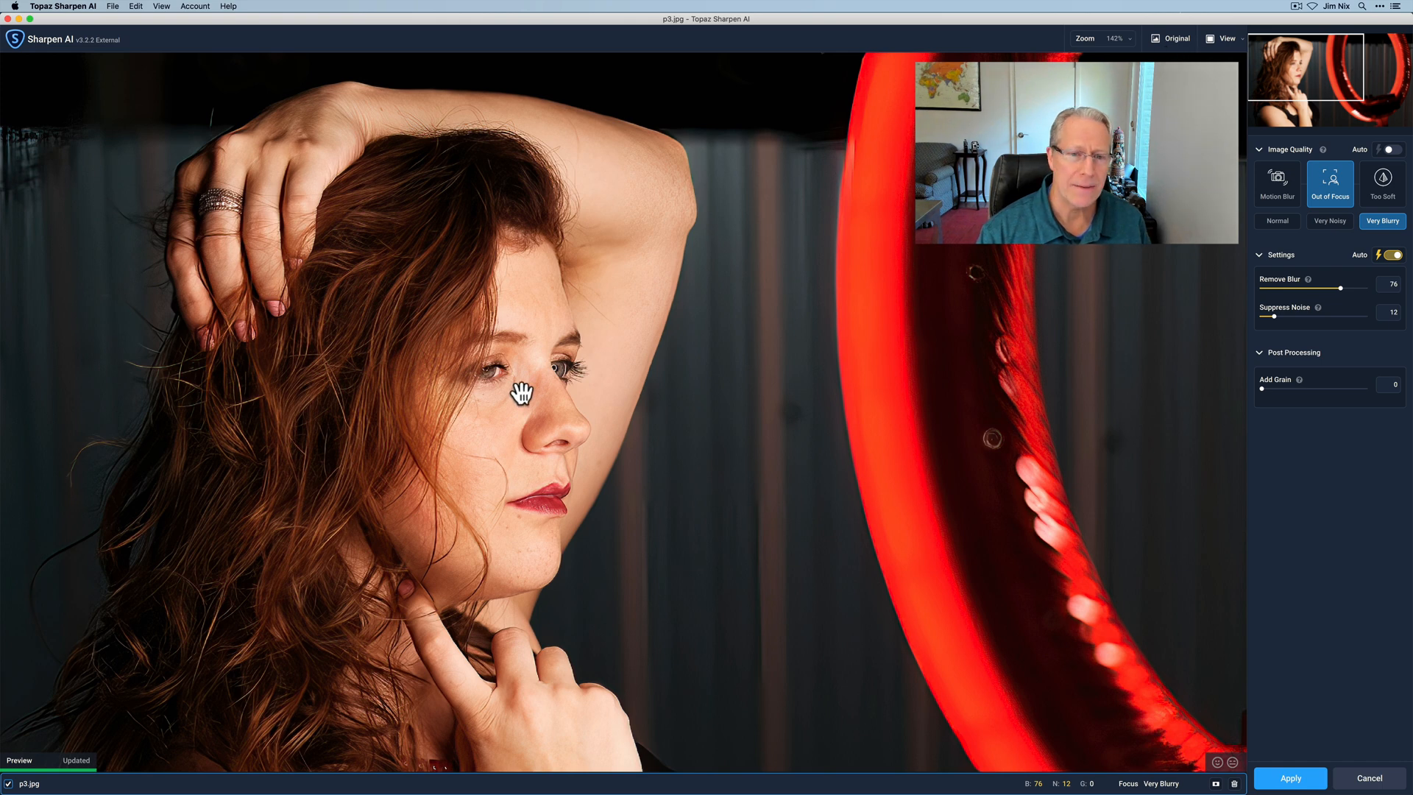
{"action": "mouse_move", "coordinate": [351, 501]}
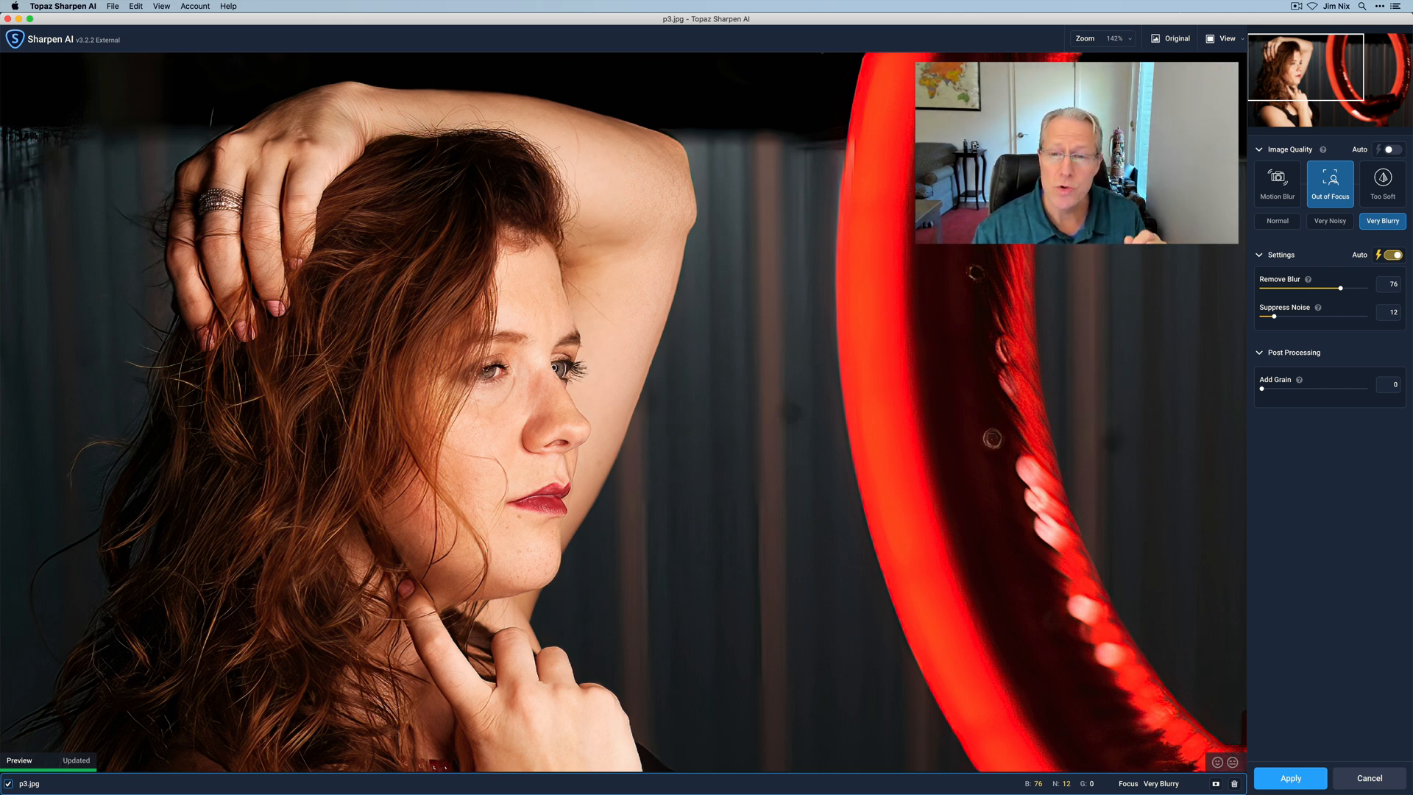
{"action": "mouse_move", "coordinate": [1376, 323]}
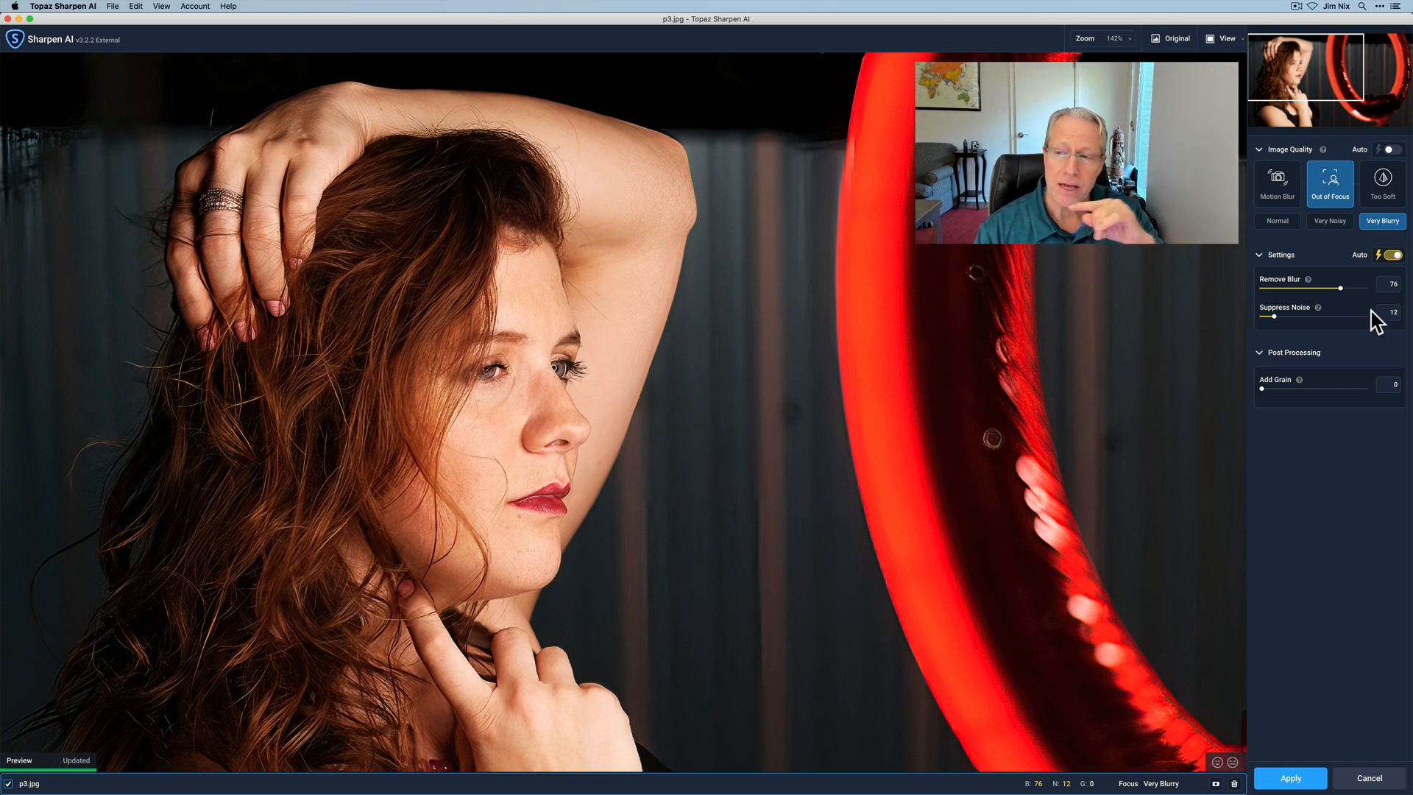
{"action": "mouse_move", "coordinate": [1344, 296]}
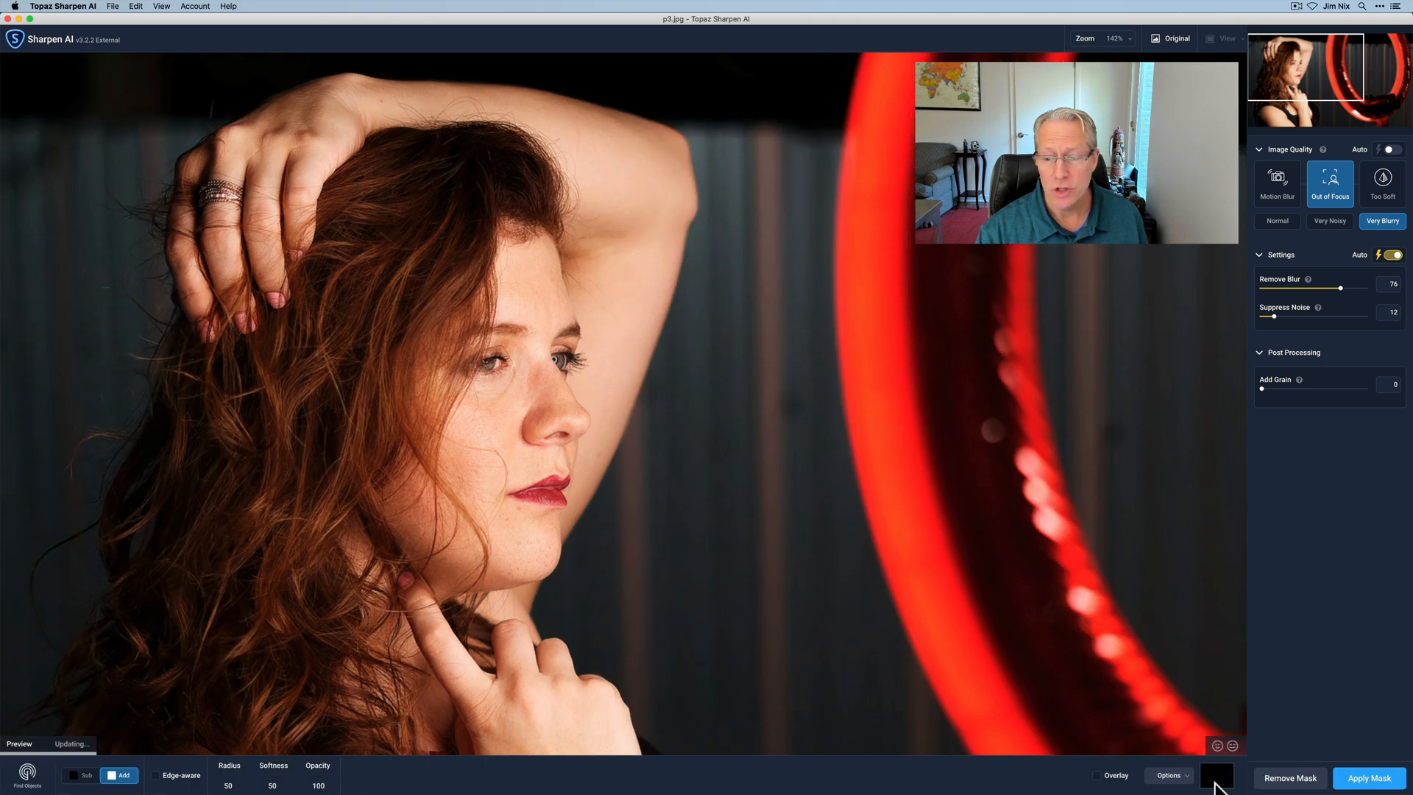
{"action": "mouse_move", "coordinate": [180, 776]}
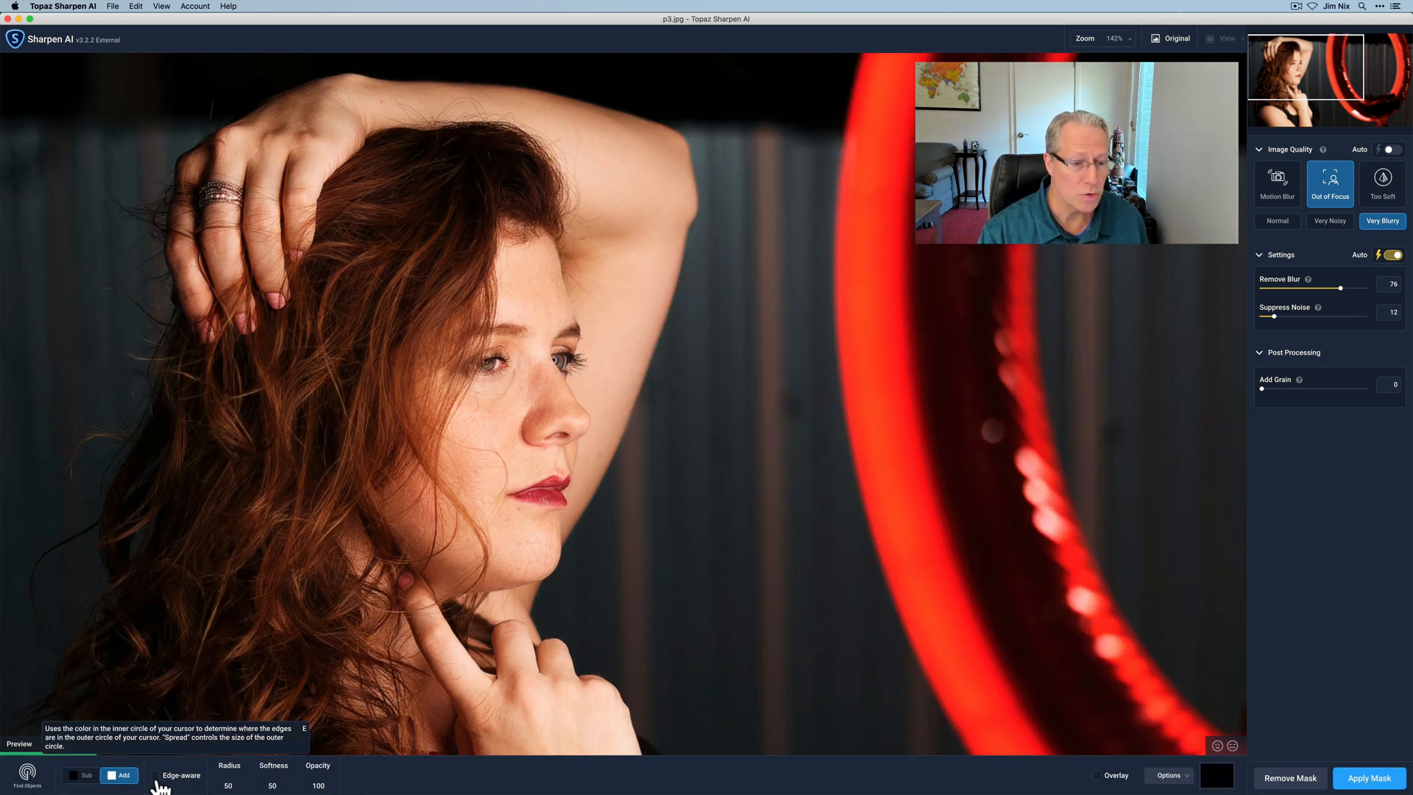
{"action": "mouse_move", "coordinate": [322, 773]}
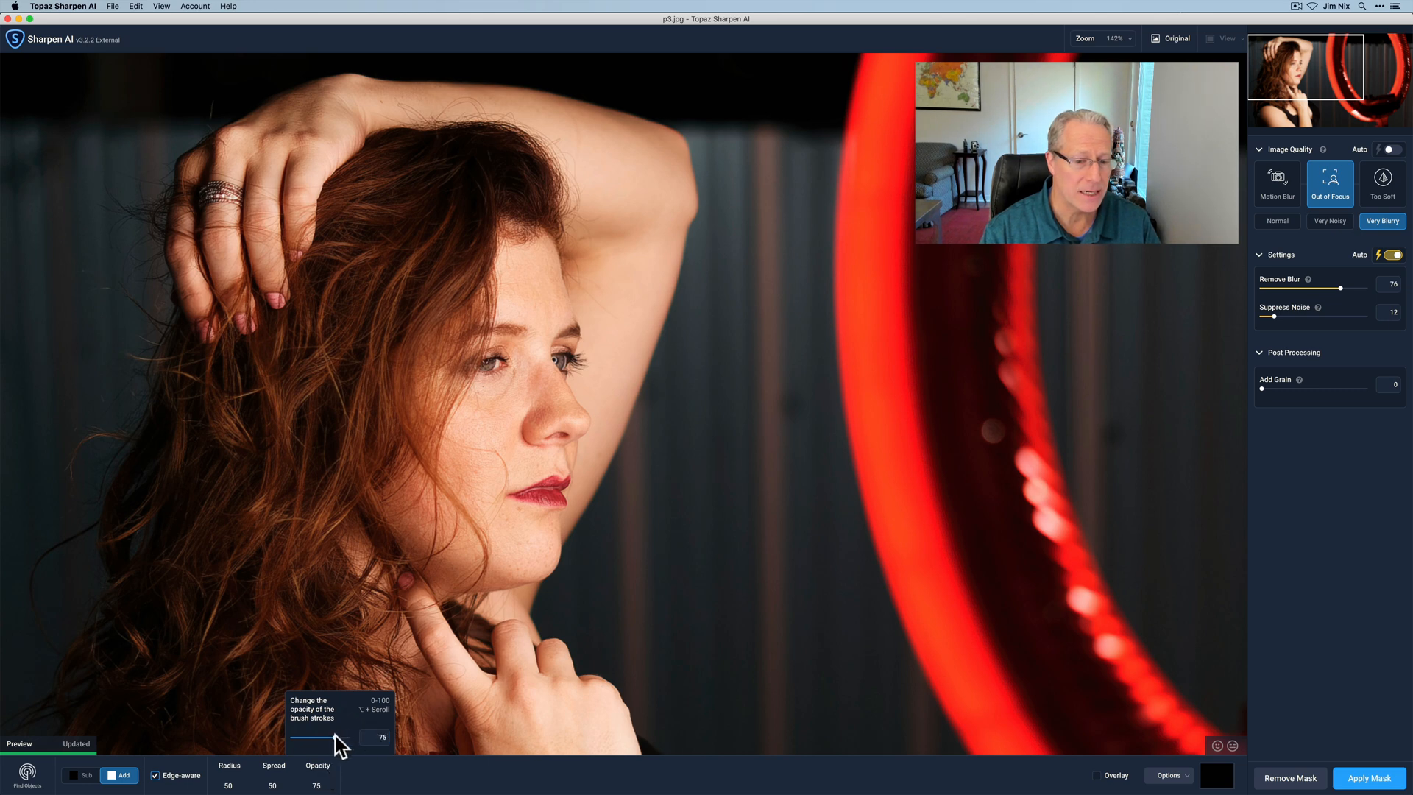
Paint the sharpening mask over the woman's face and extend it down the neck.
{"action": "scroll", "scroll_direction": "up", "scroll_amount": 3}
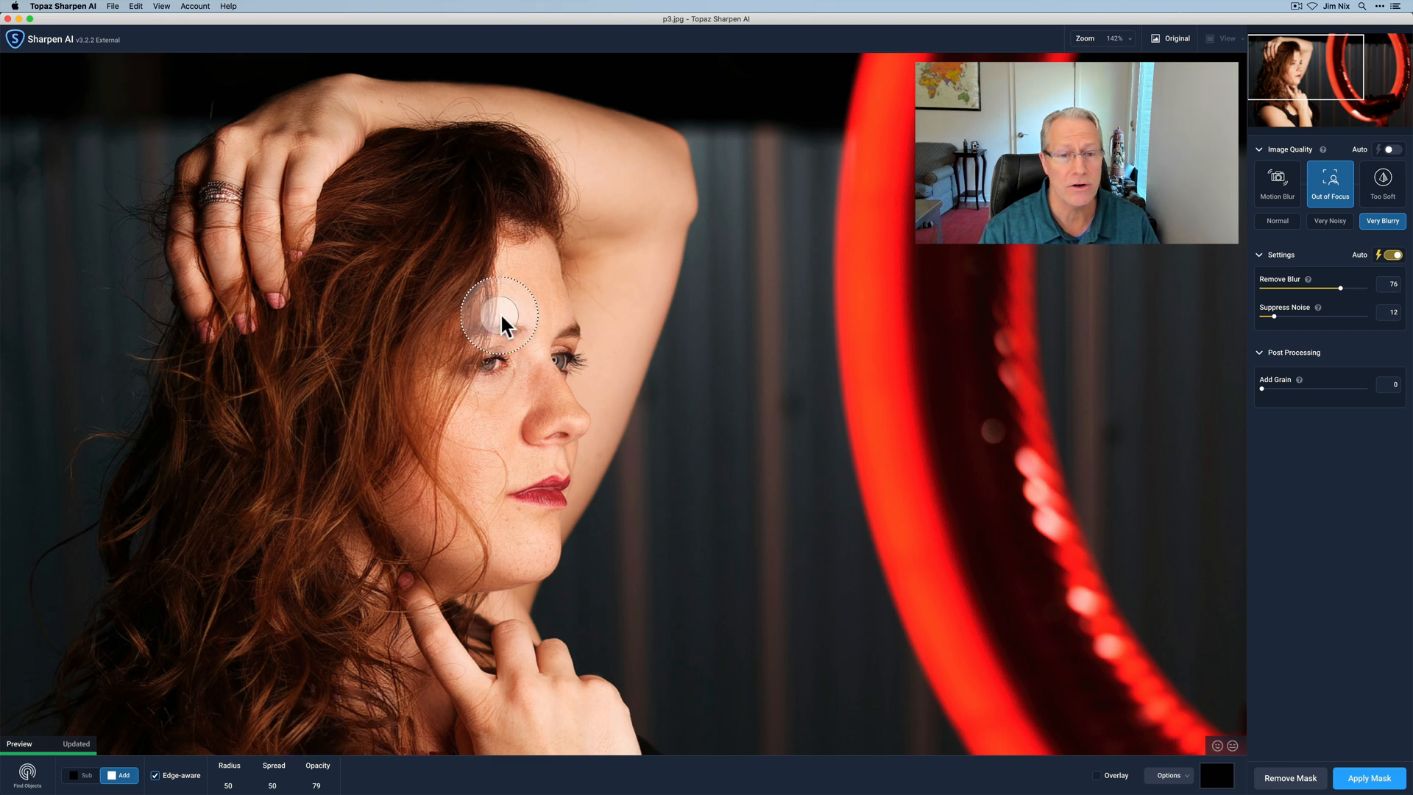
{"action": "left_click_drag", "start_coordinate": [500, 315], "coordinate": [554, 347]}
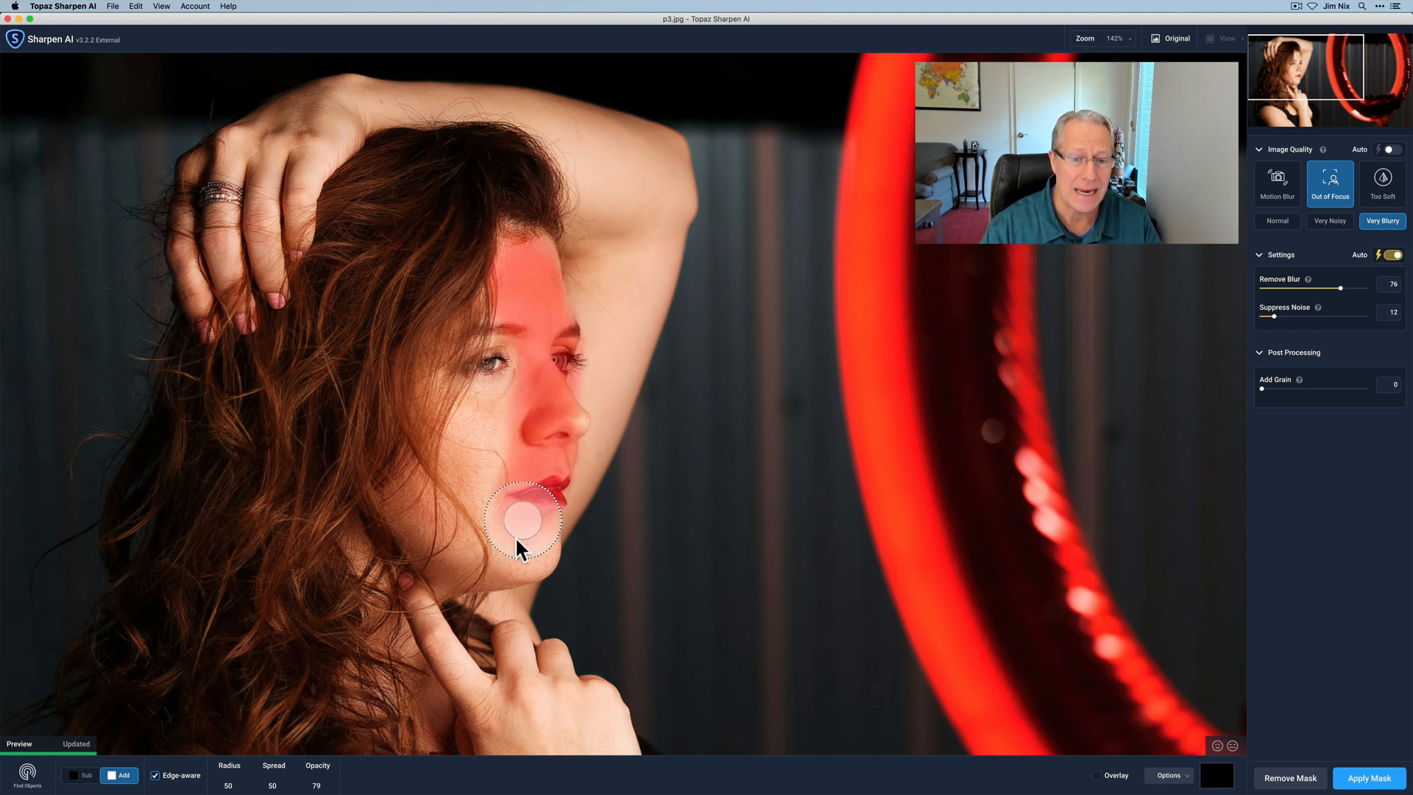
{"action": "left_click_drag", "start_coordinate": [524, 520], "coordinate": [532, 273]}
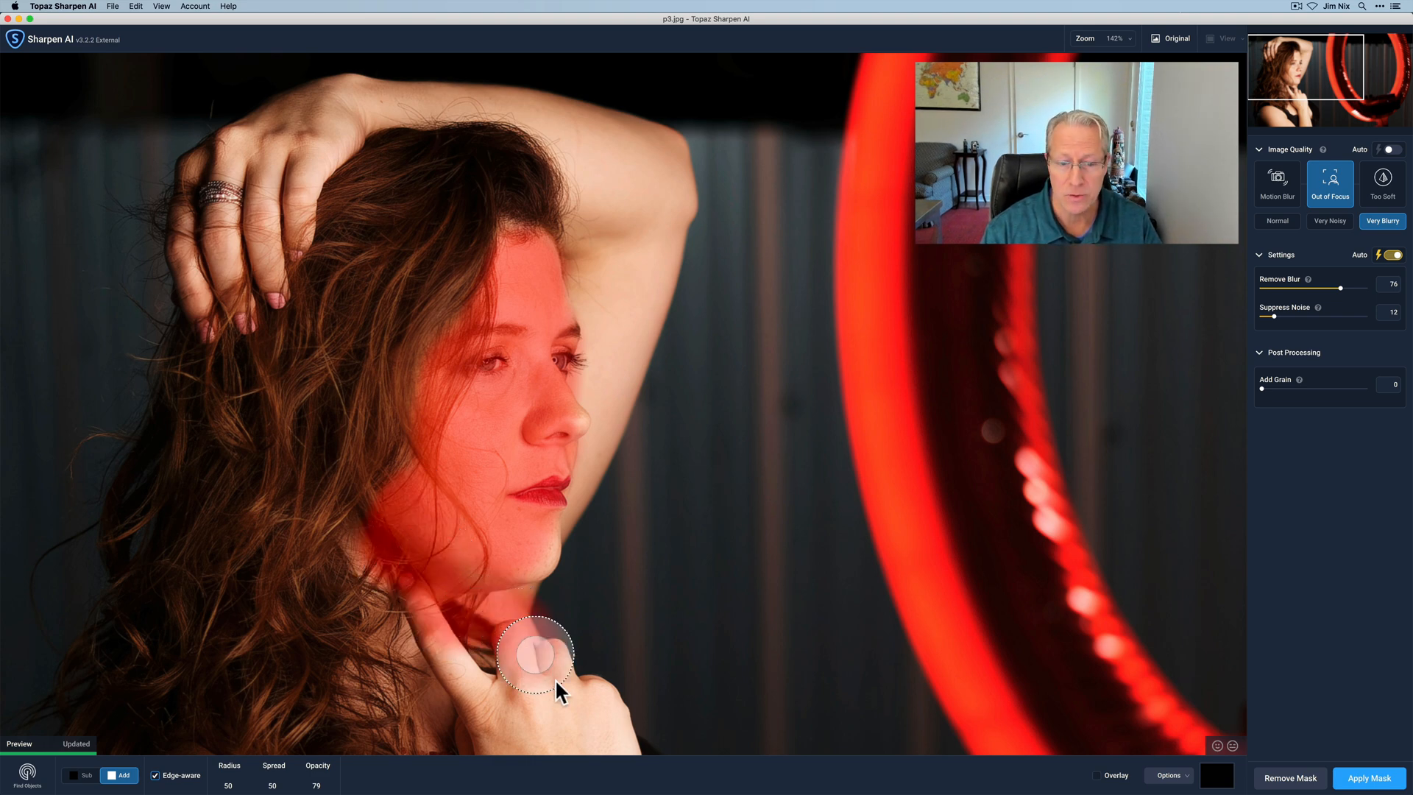
{"action": "mouse_move", "coordinate": [441, 642]}
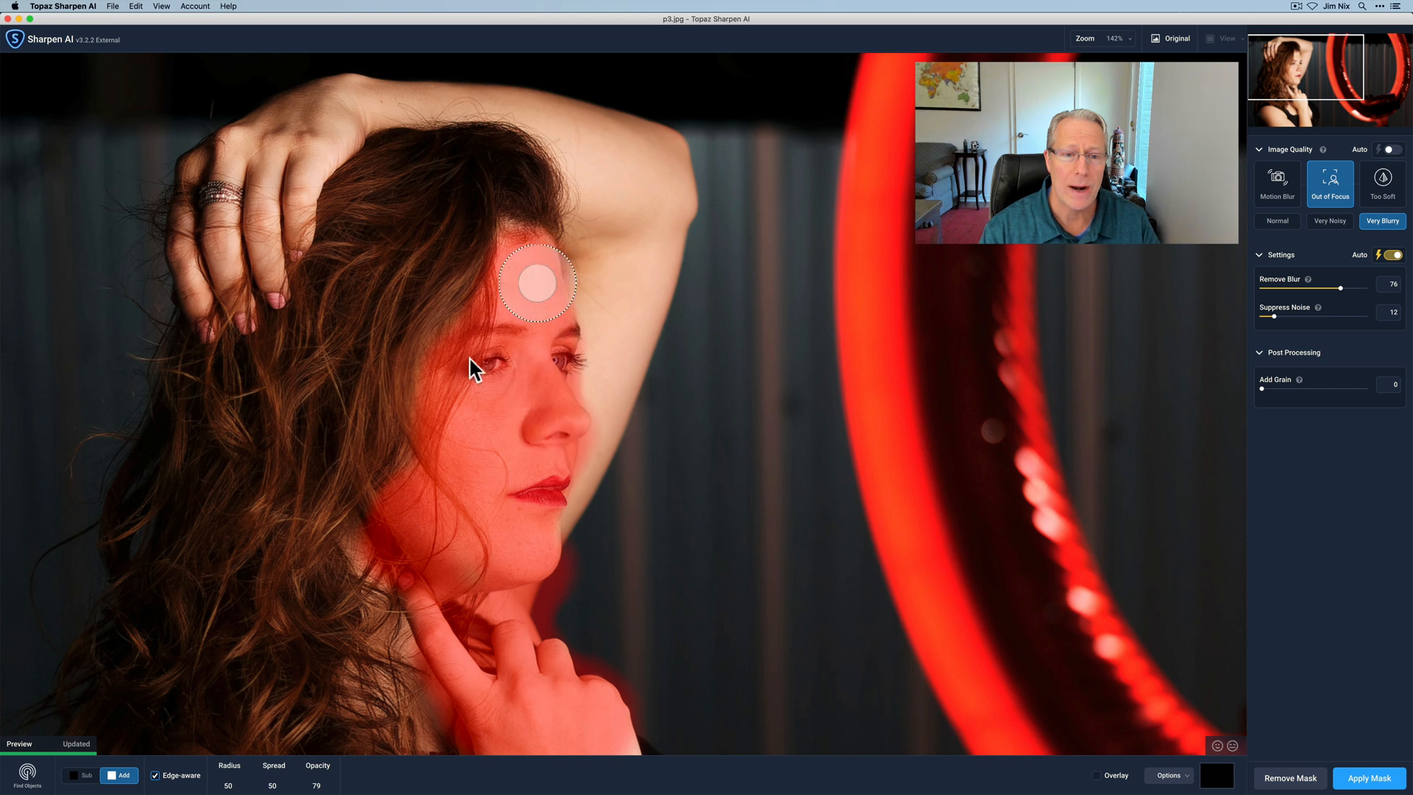
{"action": "mouse_move", "coordinate": [432, 477]}
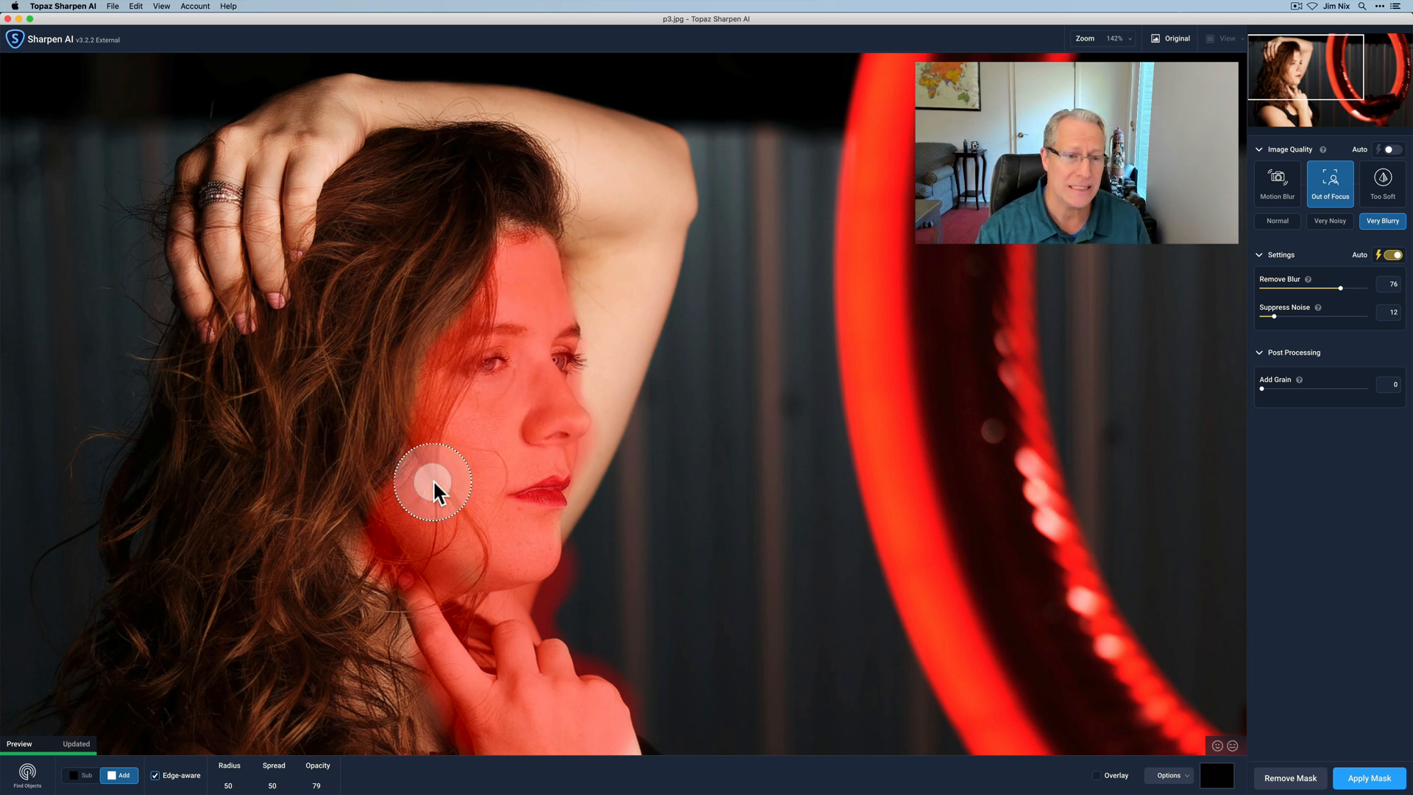
{"action": "mouse_move", "coordinate": [451, 527]}
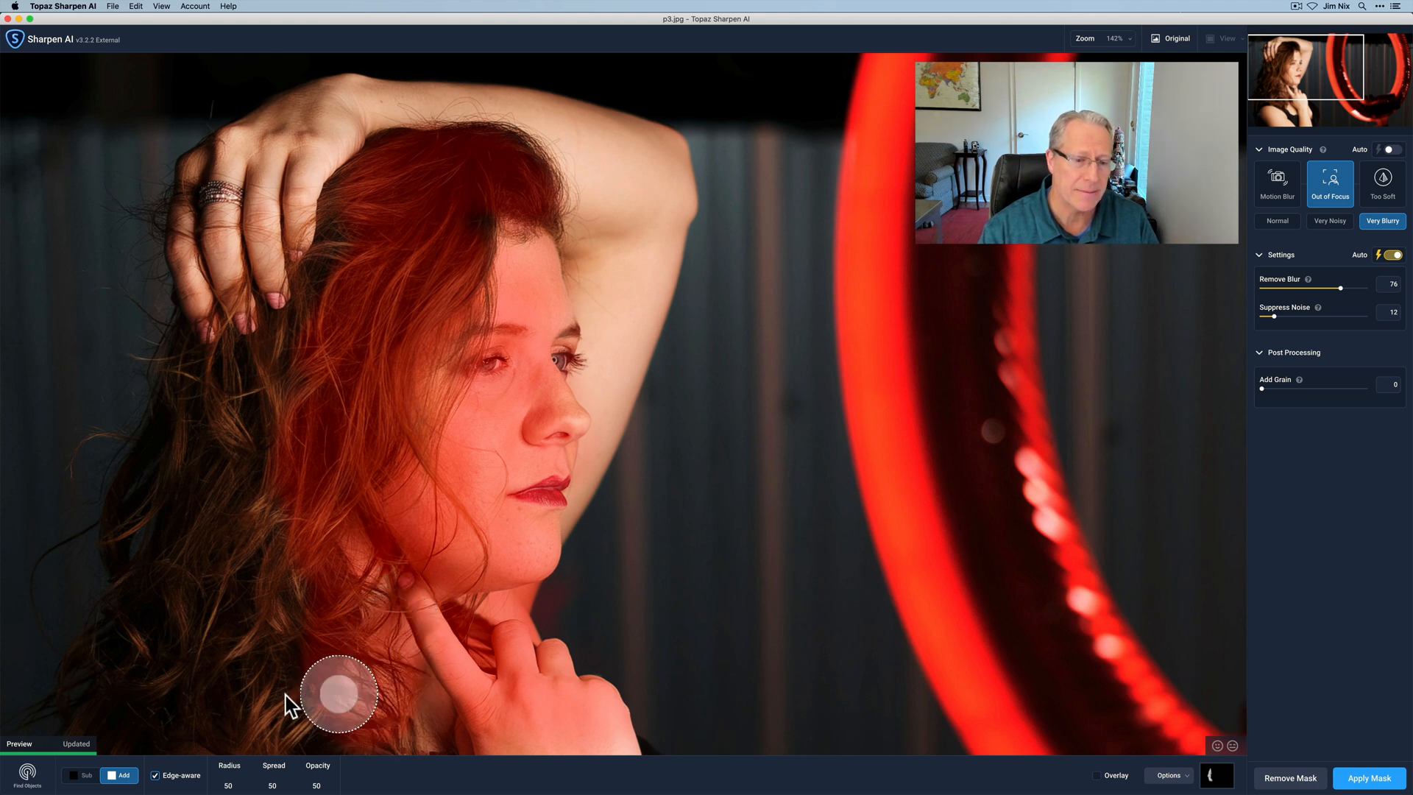
{"action": "mouse_move", "coordinate": [275, 565]}
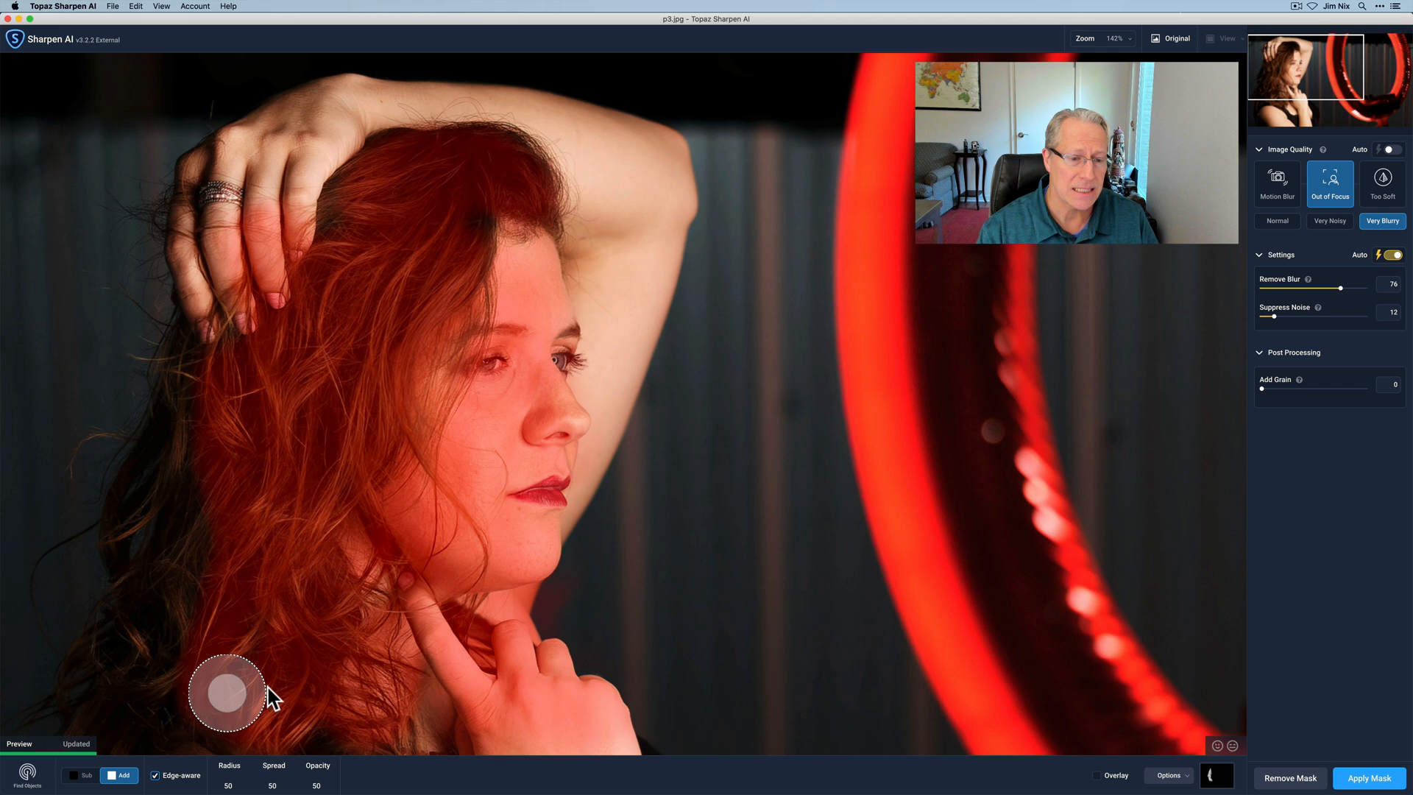
{"action": "mouse_move", "coordinate": [203, 424]}
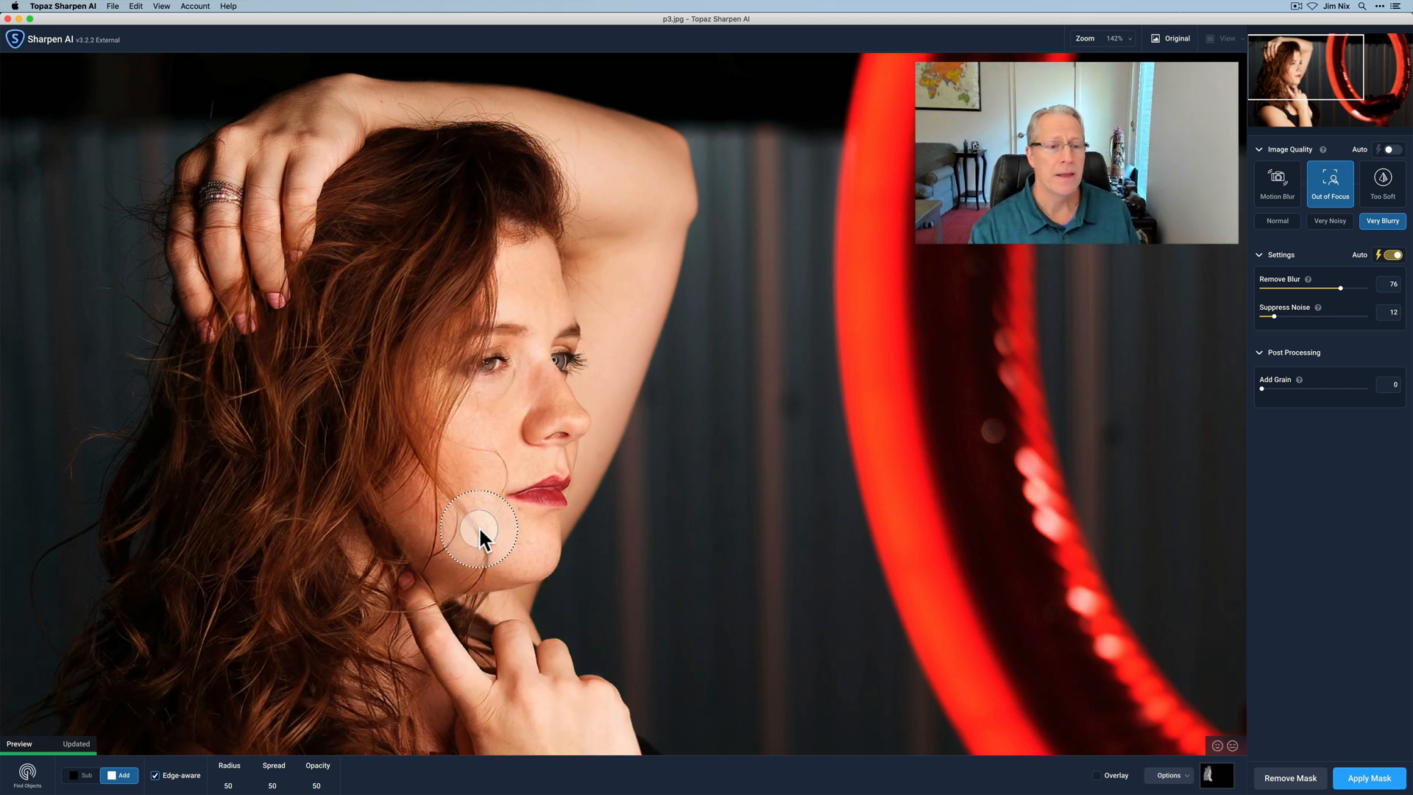
{"action": "mouse_move", "coordinate": [324, 621]}
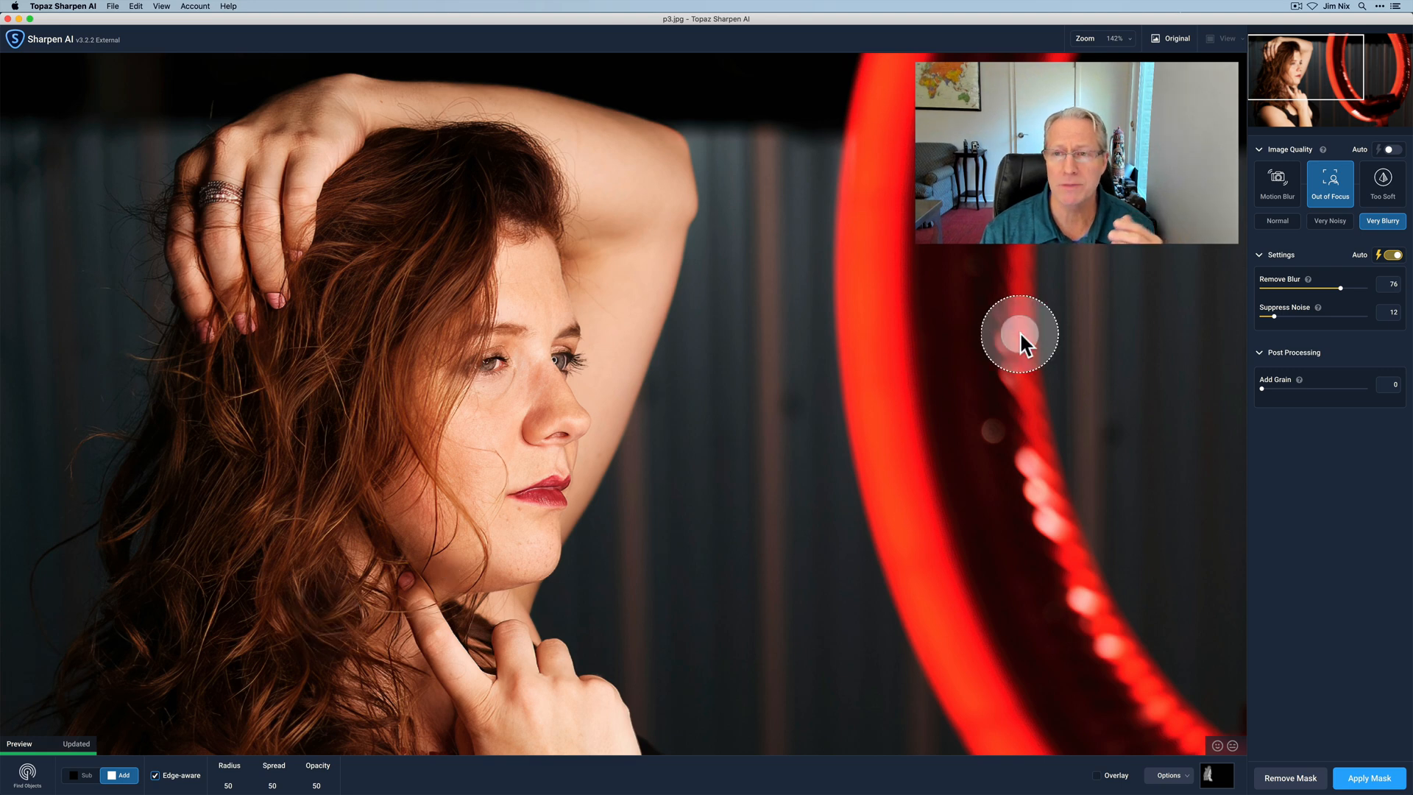
{"action": "left_click", "coordinate": [1177, 38]}
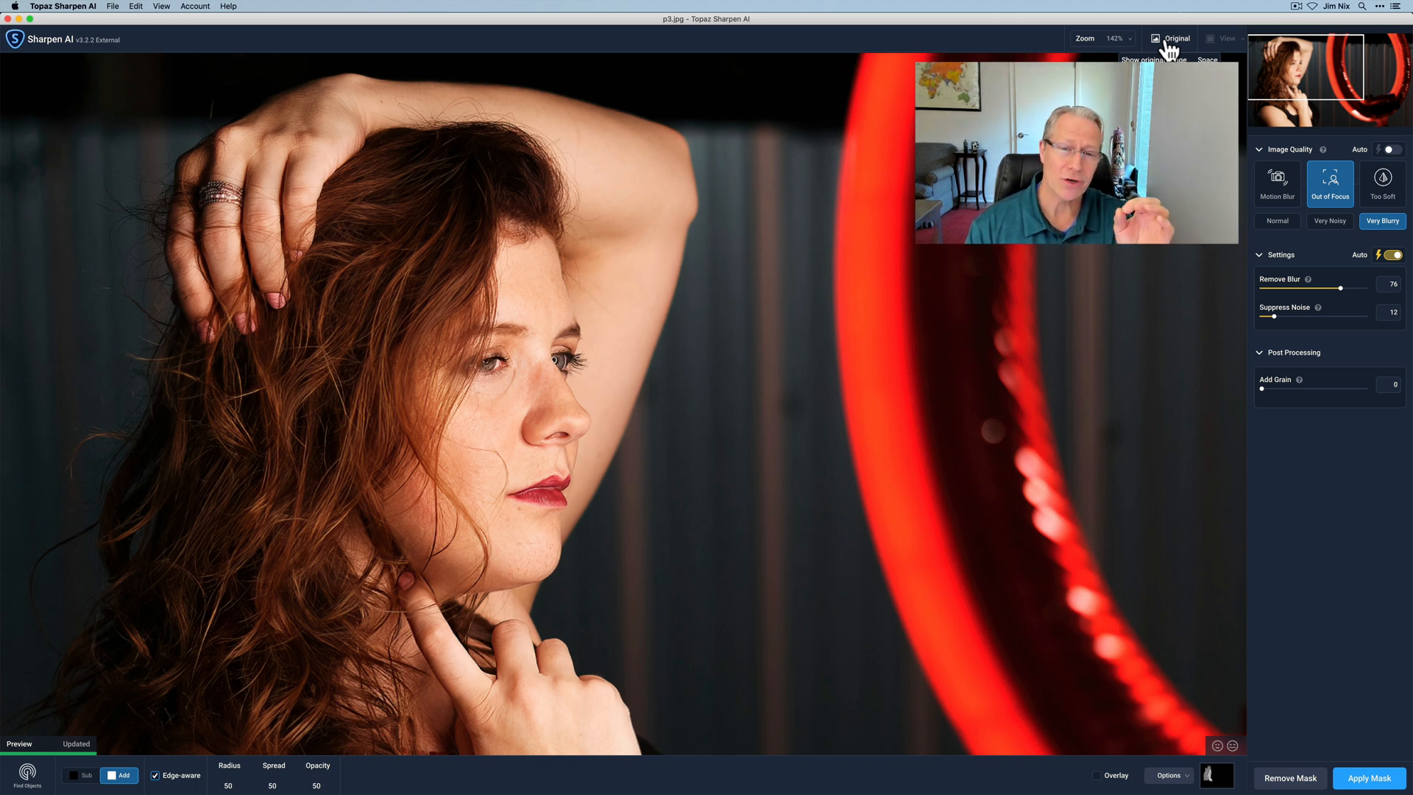
{"action": "mouse_move", "coordinate": [1244, 90]}
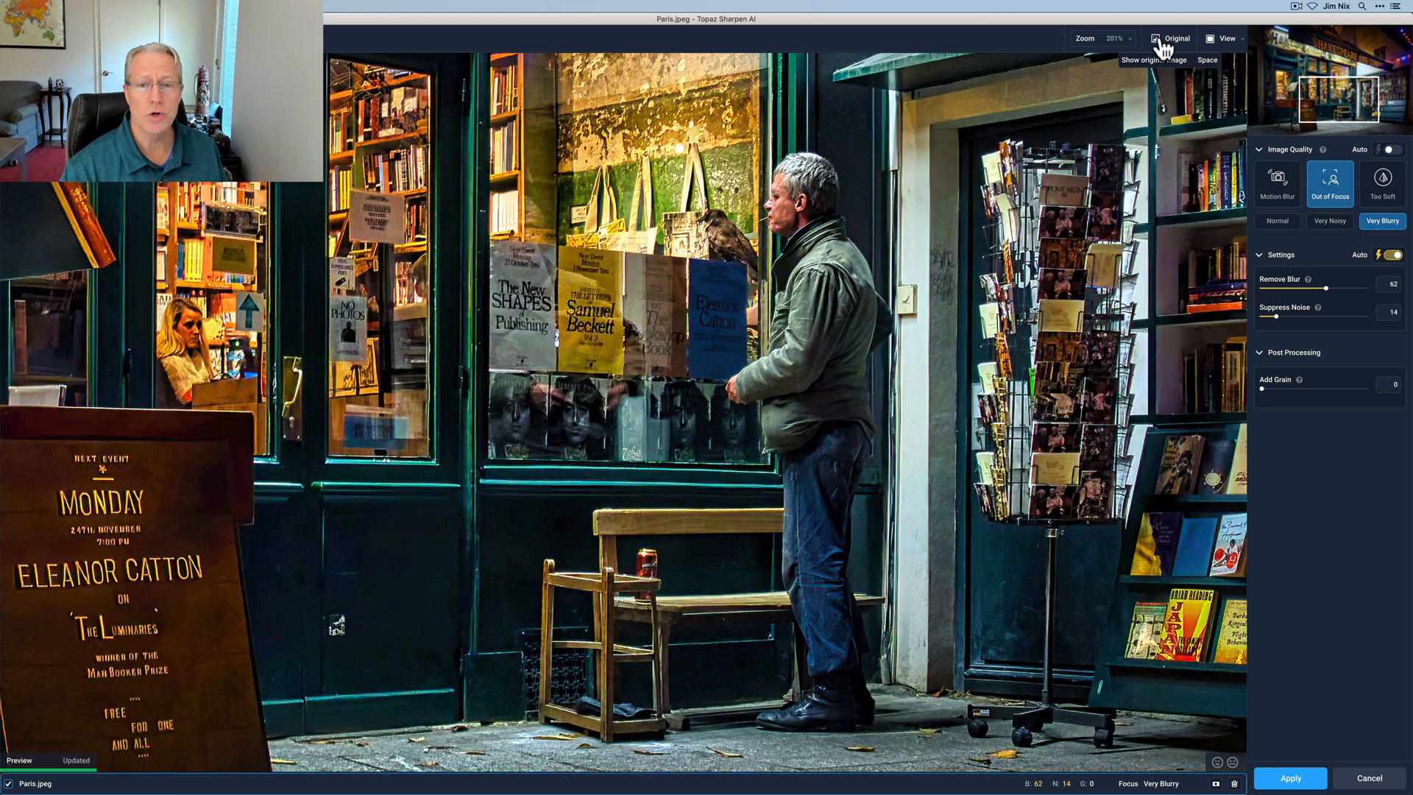
{"action": "mouse_move", "coordinate": [1358, 94]}
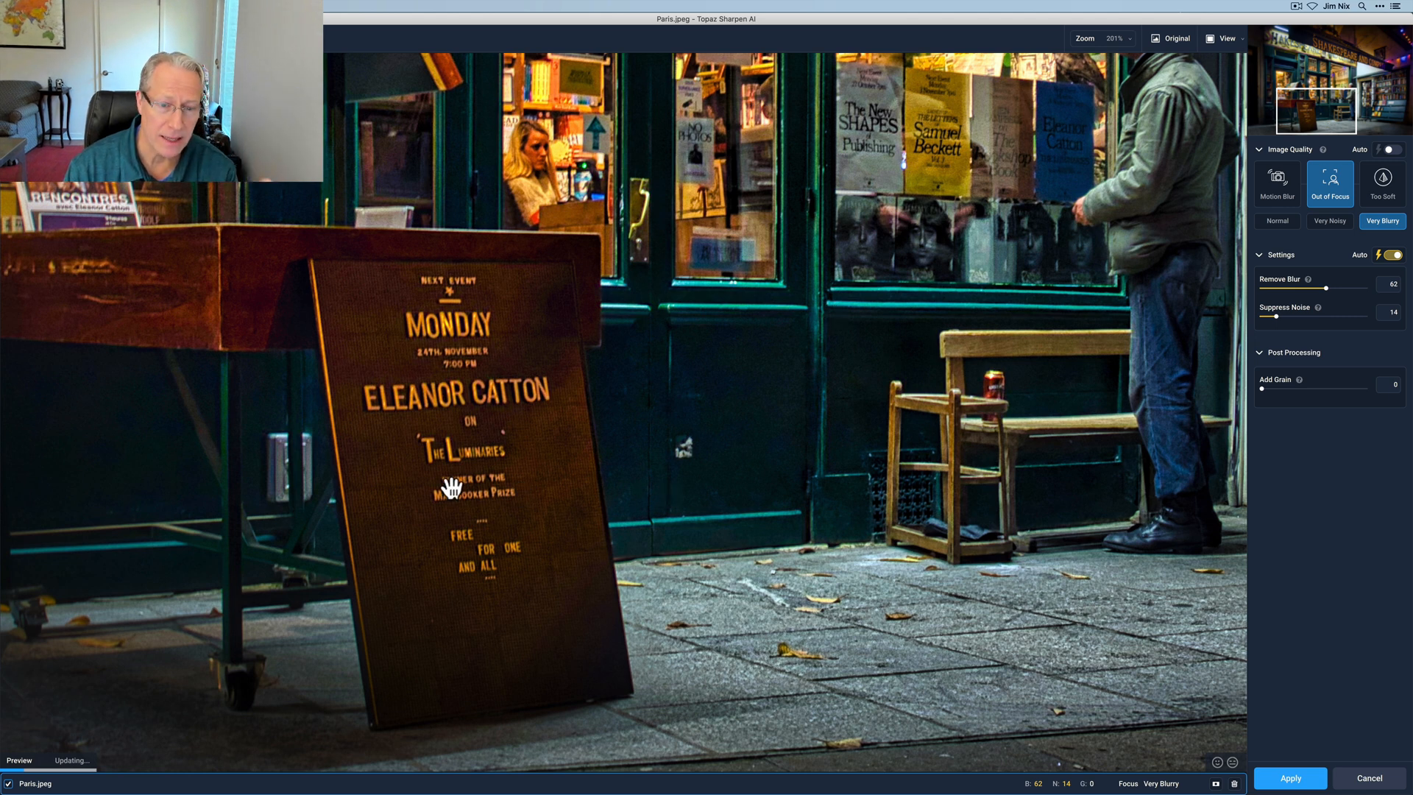
{"action": "mouse_move", "coordinate": [499, 577]}
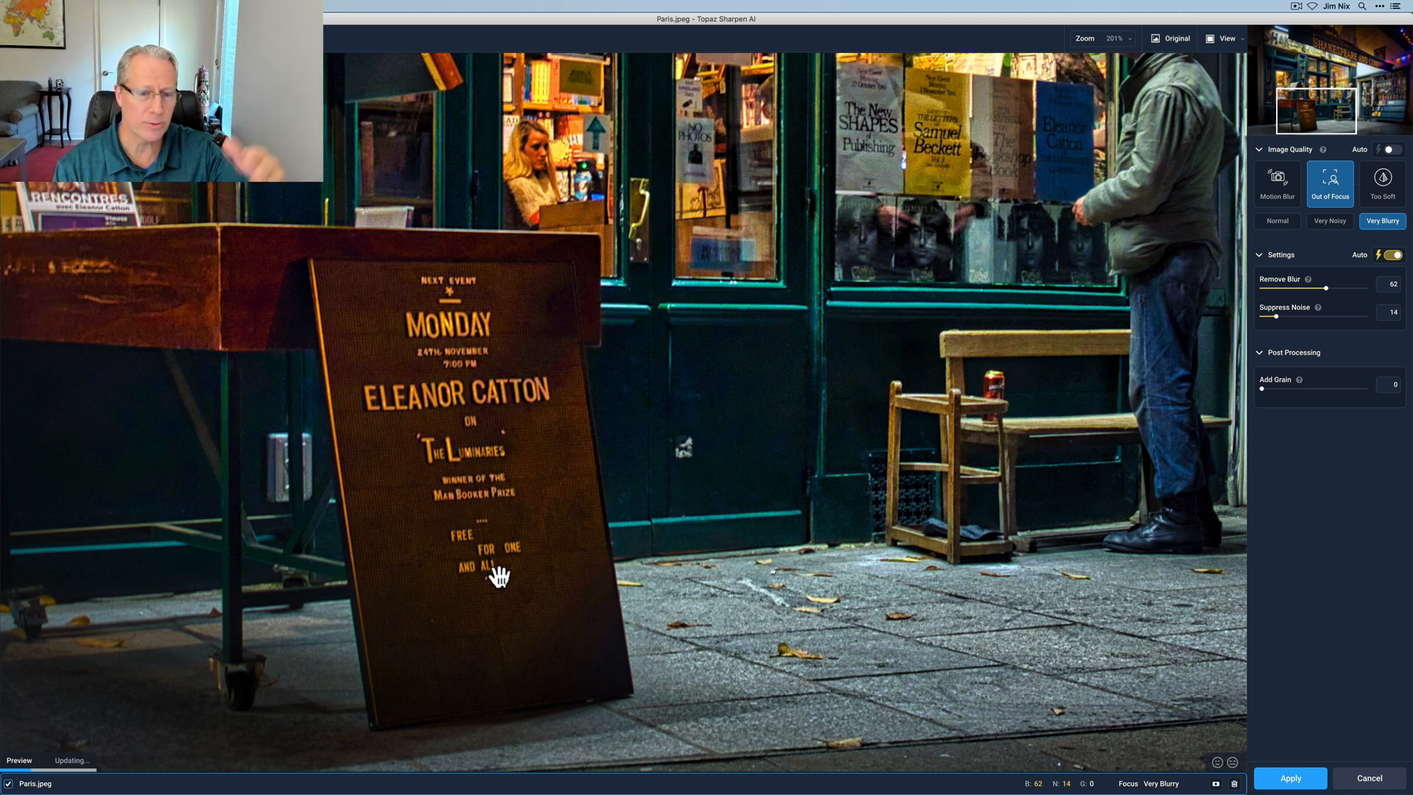
{"action": "mouse_move", "coordinate": [501, 587]}
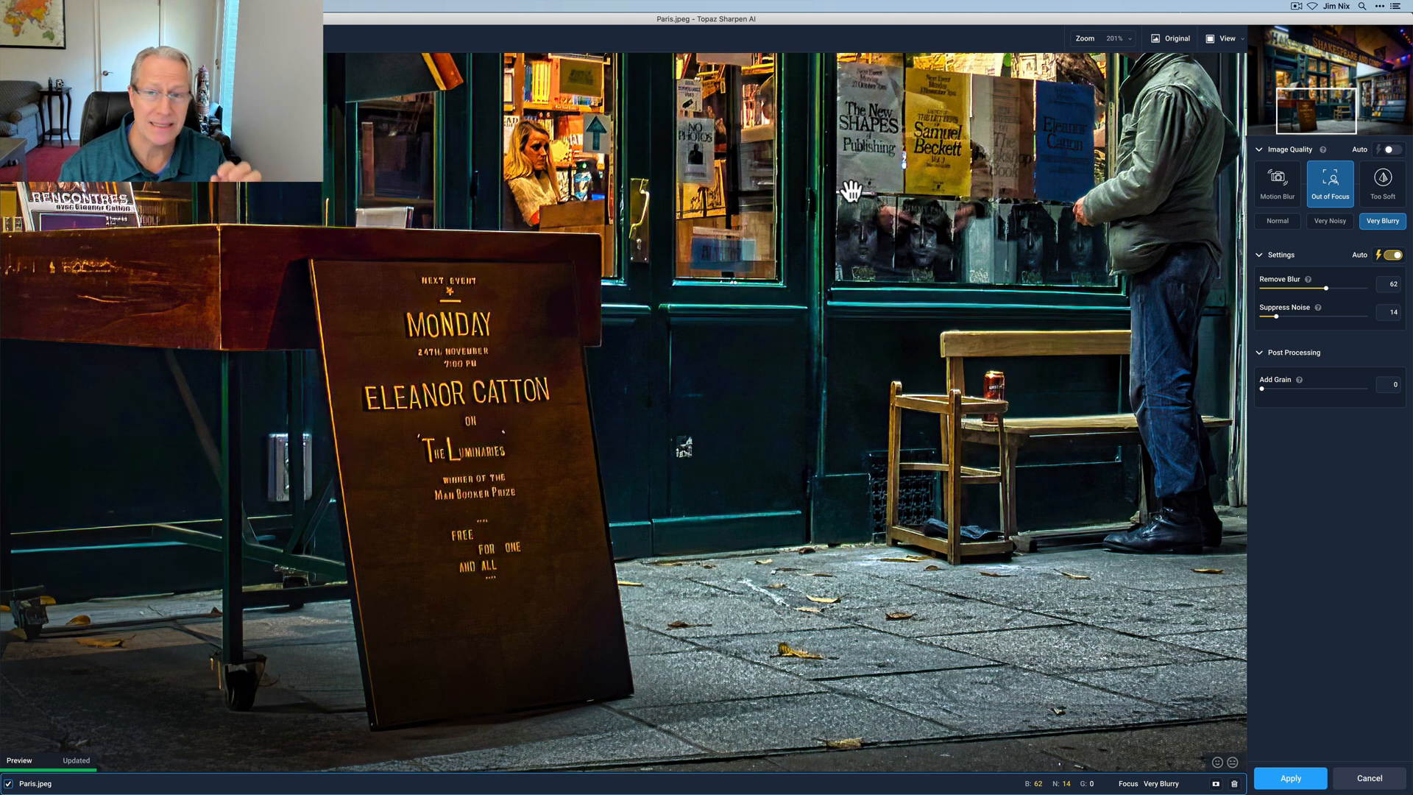
View the unsharpened Paris original, then return to the sharpened result.
{"action": "left_click", "coordinate": [1176, 38]}
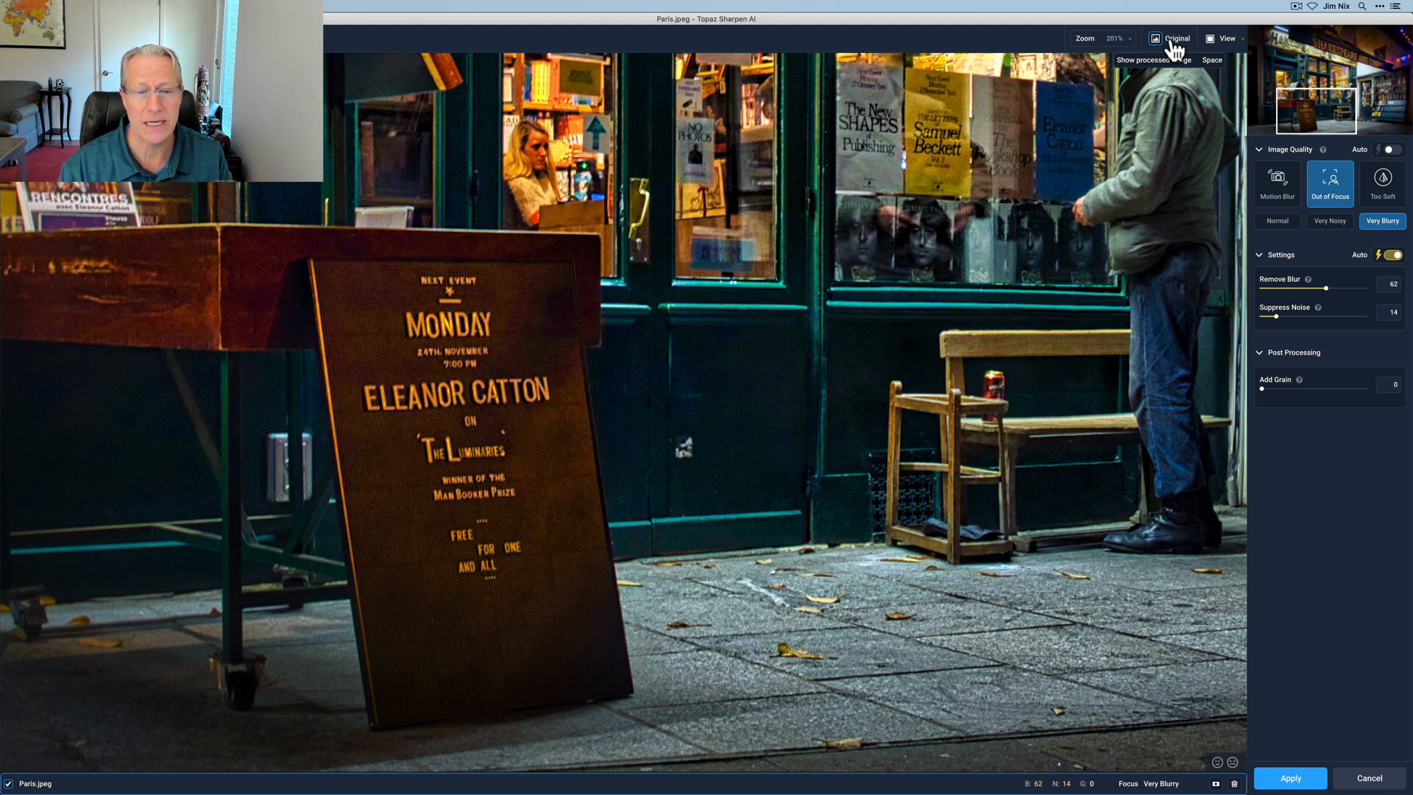
{"action": "left_click", "coordinate": [1174, 38]}
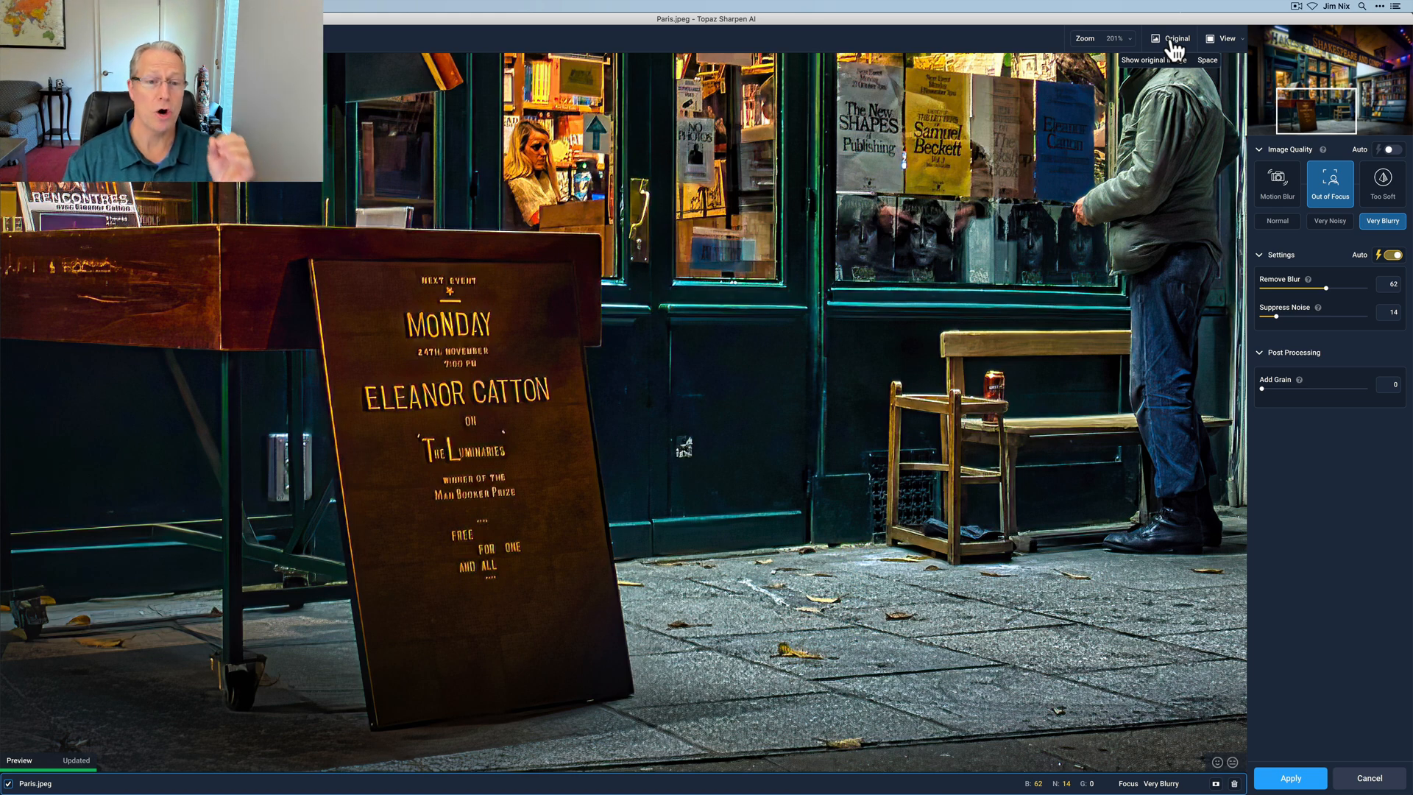